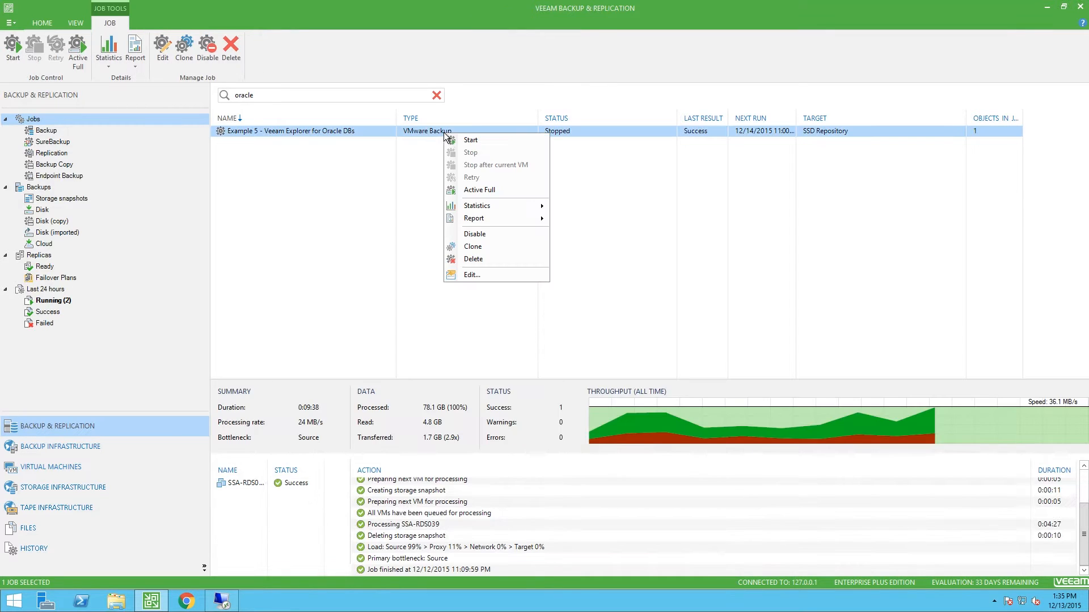
- Edit the Example 5 Oracle backup job and advance to its Virtual Machines page listing SSA-RDS039
left_click(475, 280)
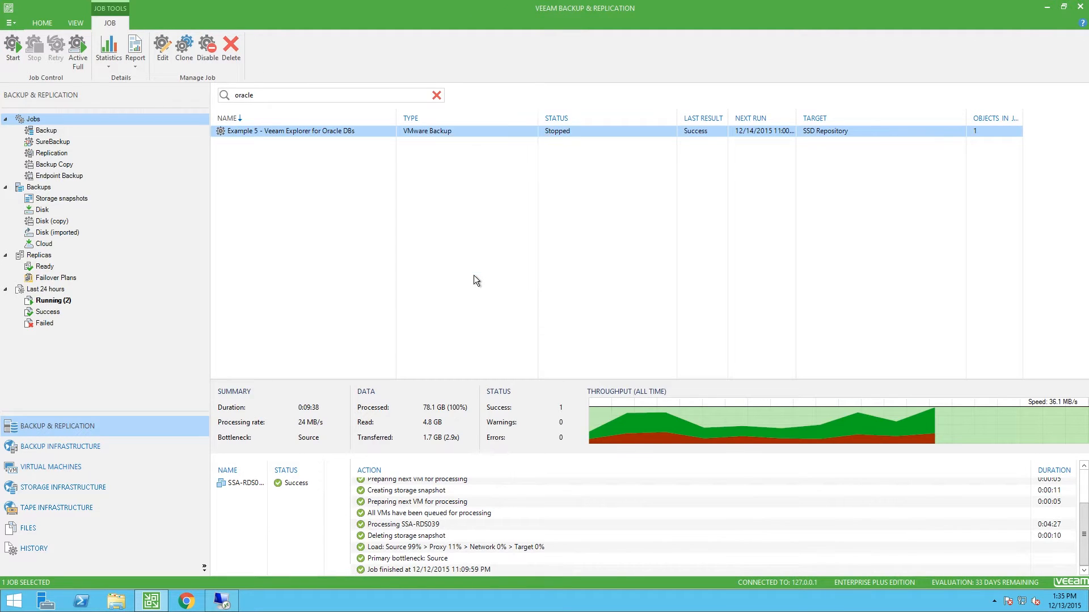
left_click(162, 49)
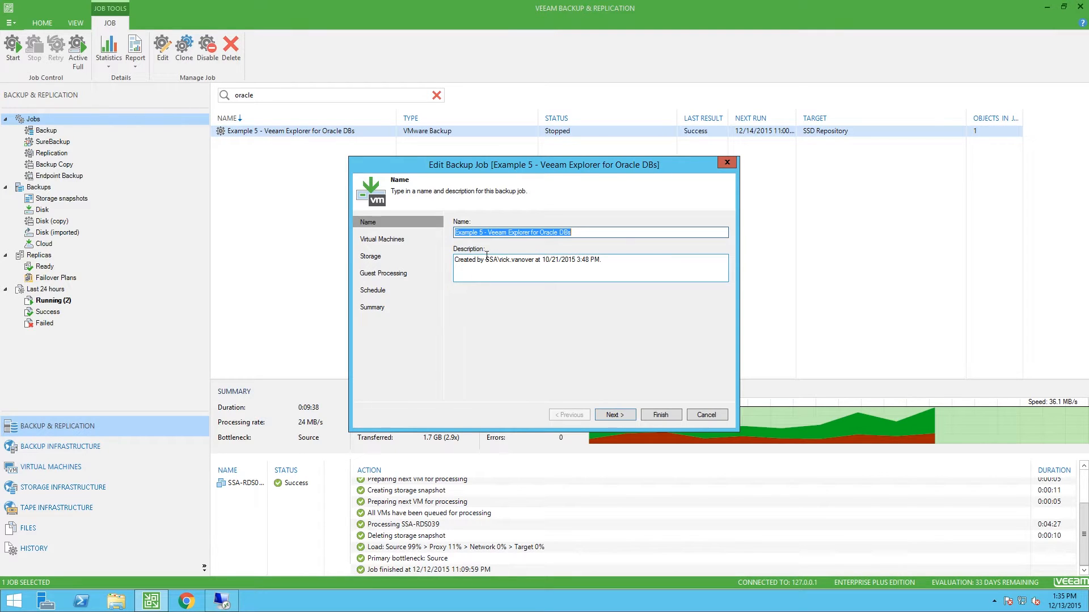
mouse_move(624, 248)
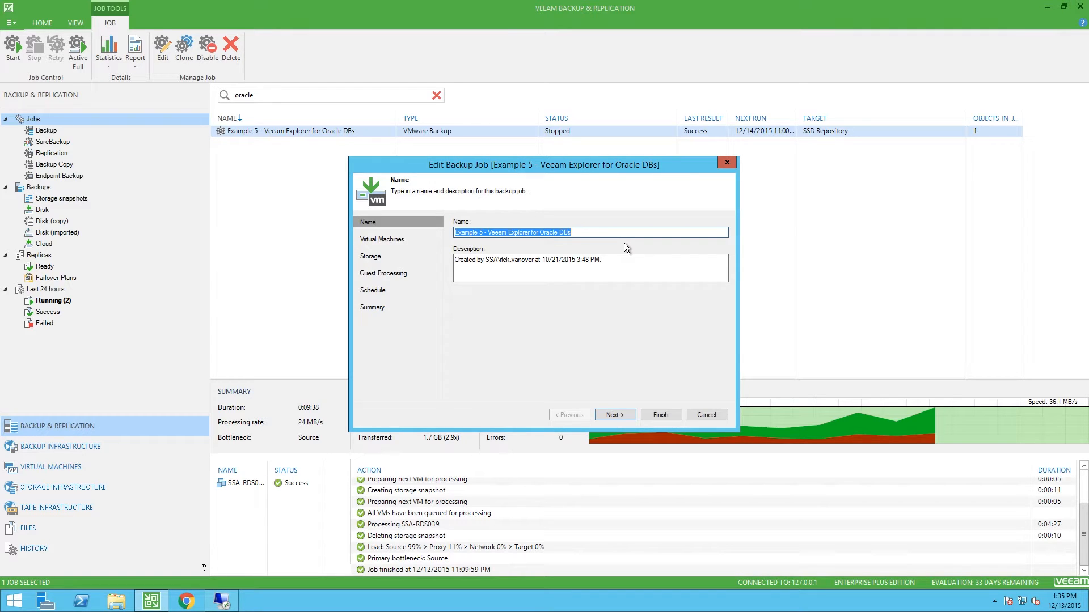
mouse_move(627, 334)
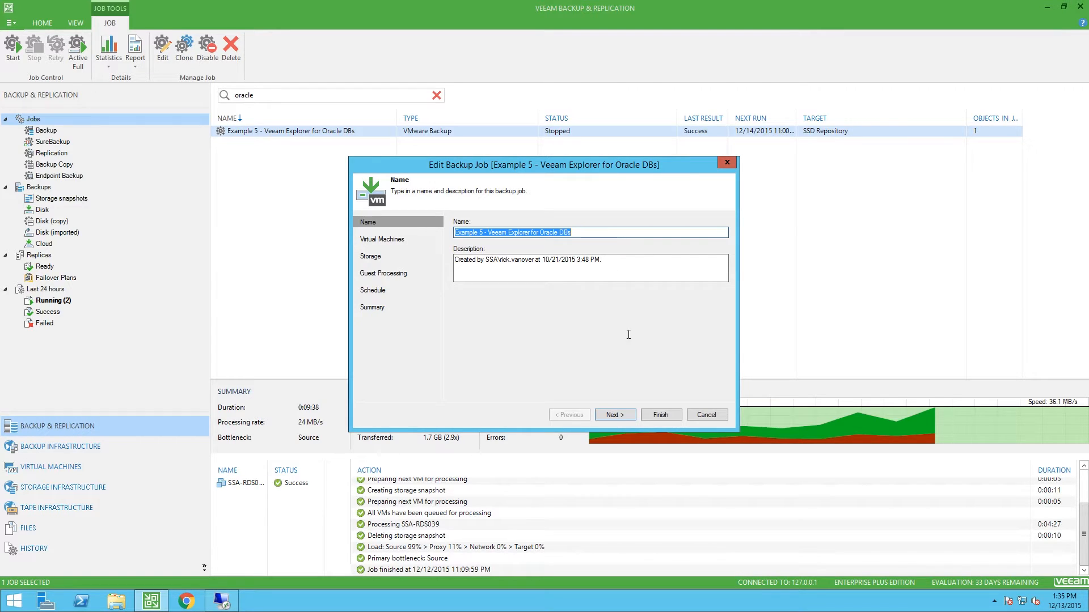
left_click(613, 415)
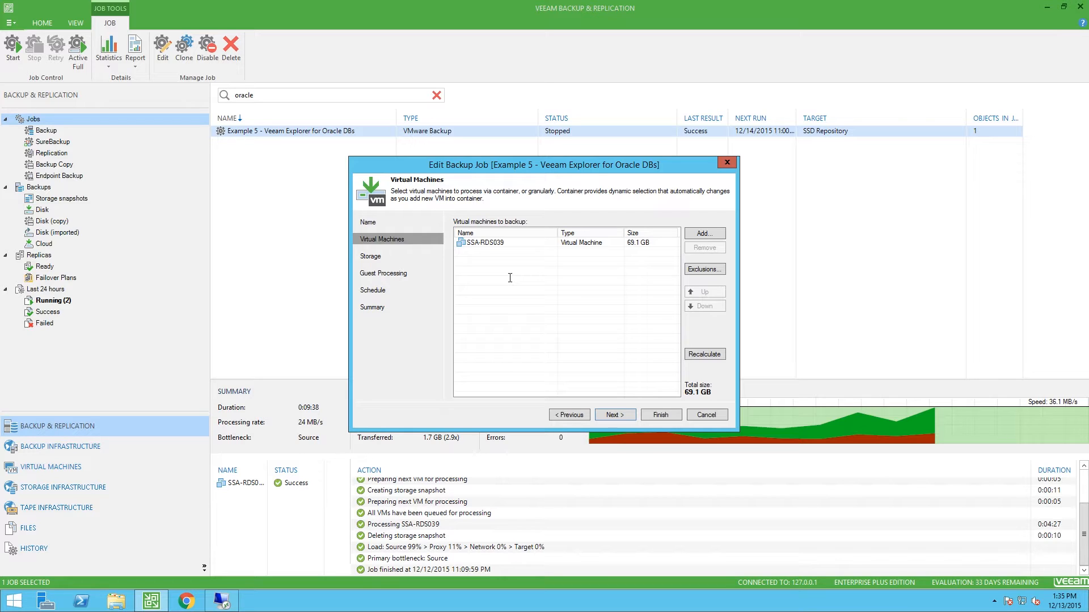
mouse_move(624, 246)
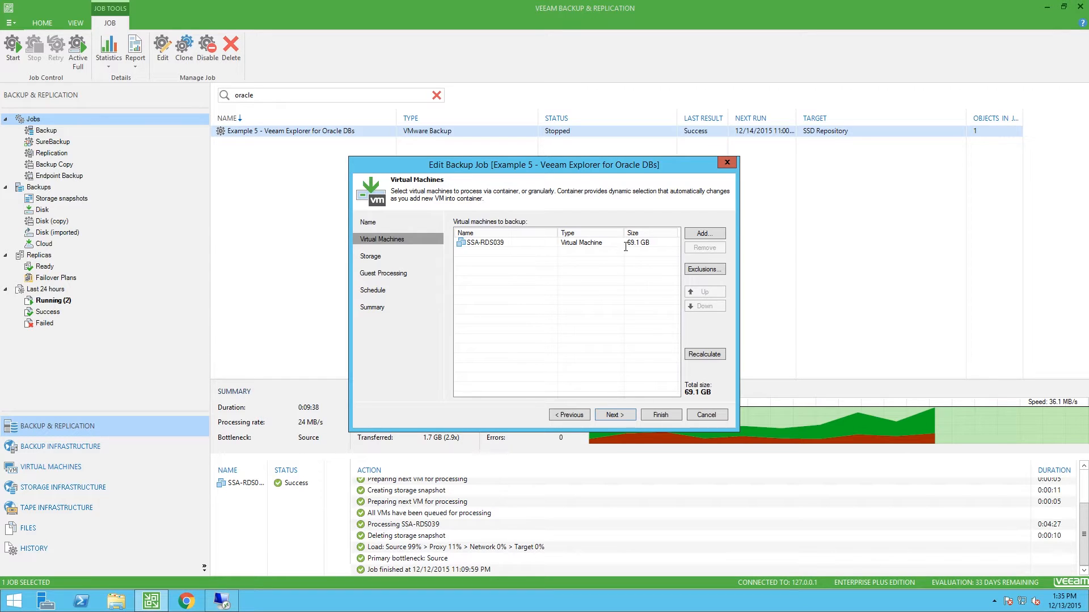
- Advance past Storage to Guest Processing with application-aware processing and indexing enabled
left_click(614, 415)
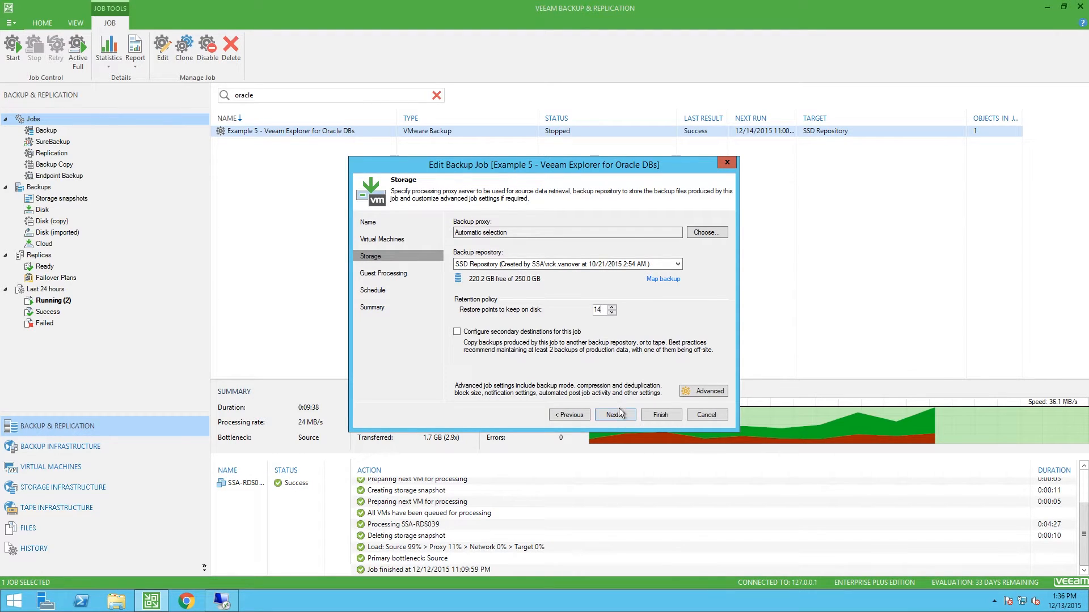
left_click(613, 415)
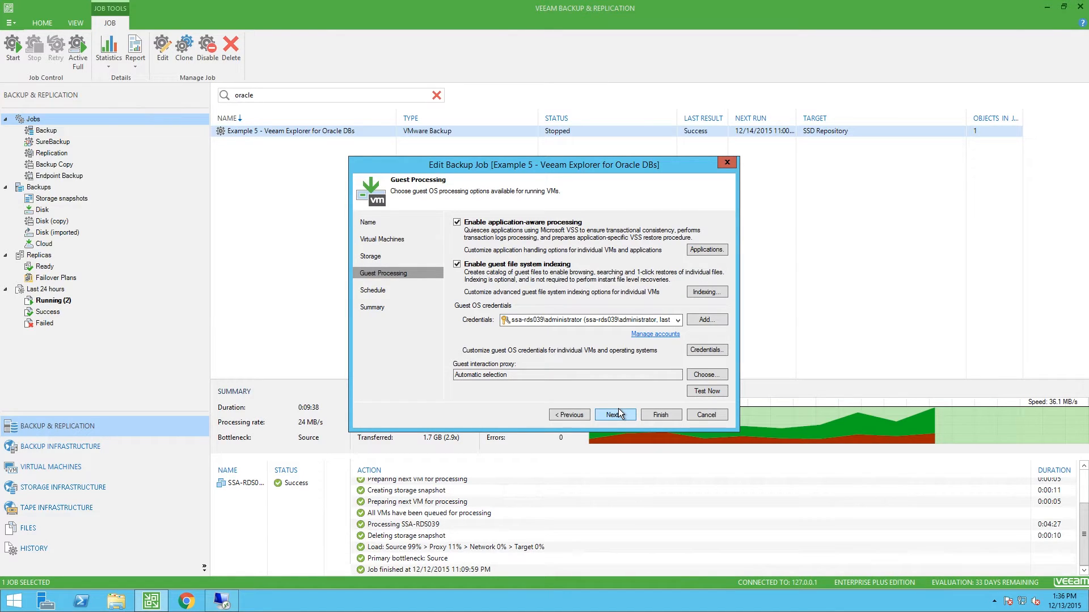
mouse_move(706, 250)
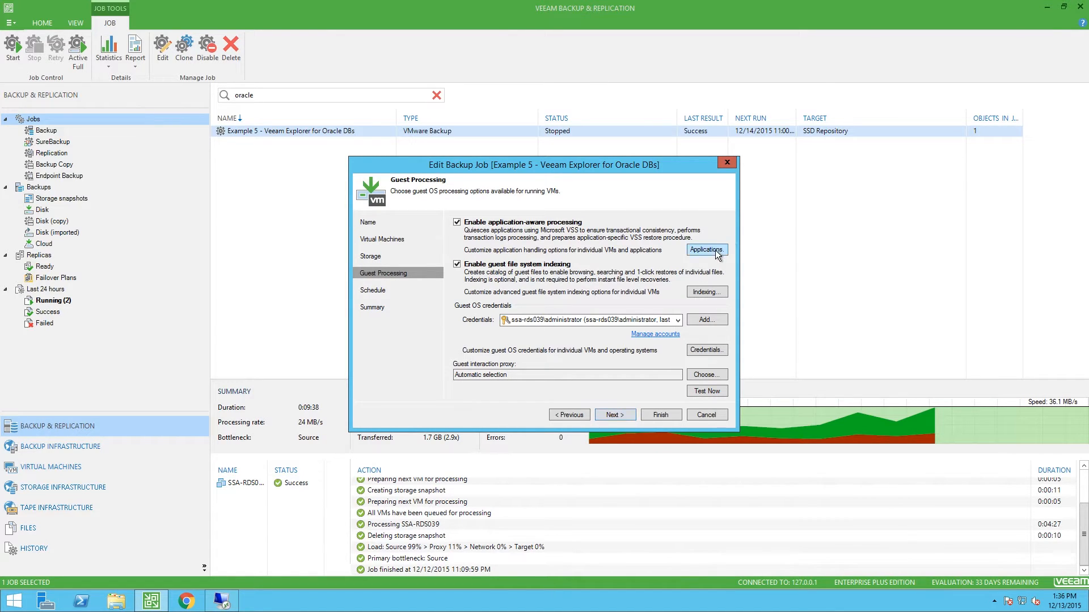
- Review SSA-RDS039's Oracle log settings (truncate after 24 hours, back up every 15 minutes) and accept them
left_click(706, 249)
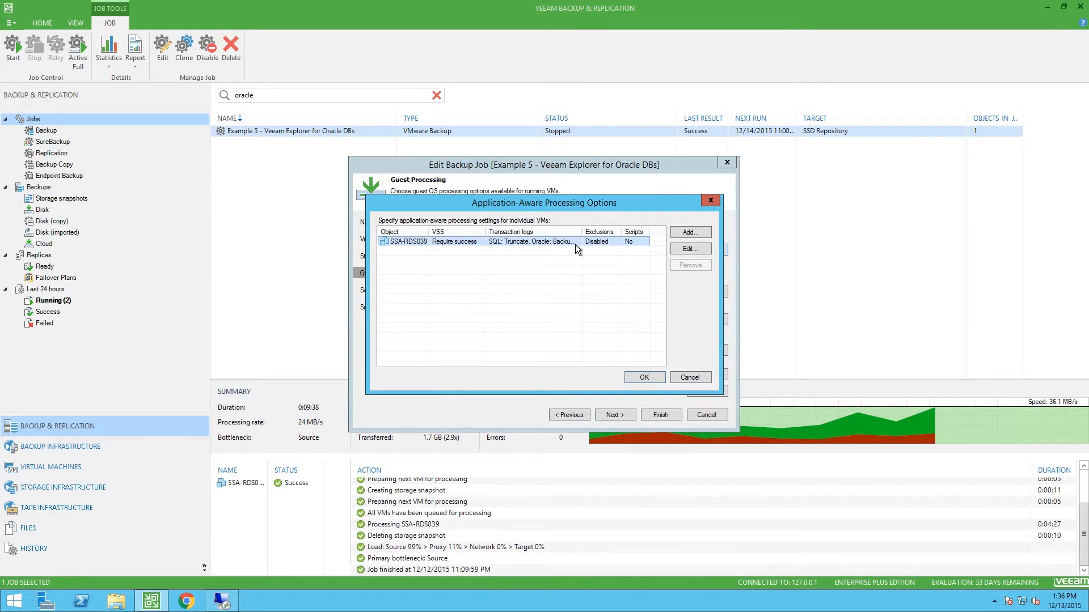
left_click(689, 248)
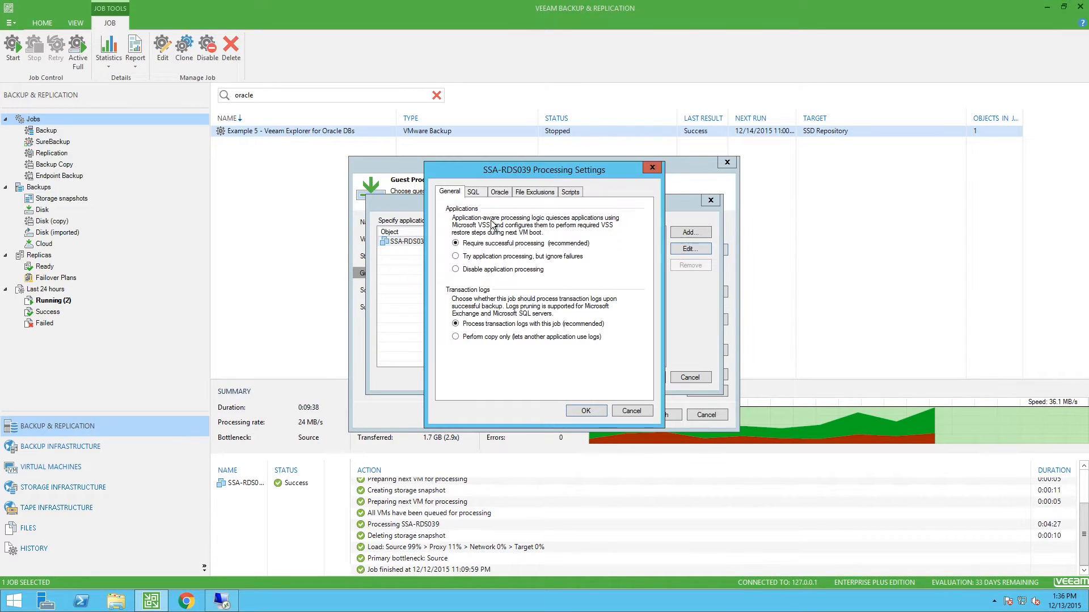
left_click(499, 192)
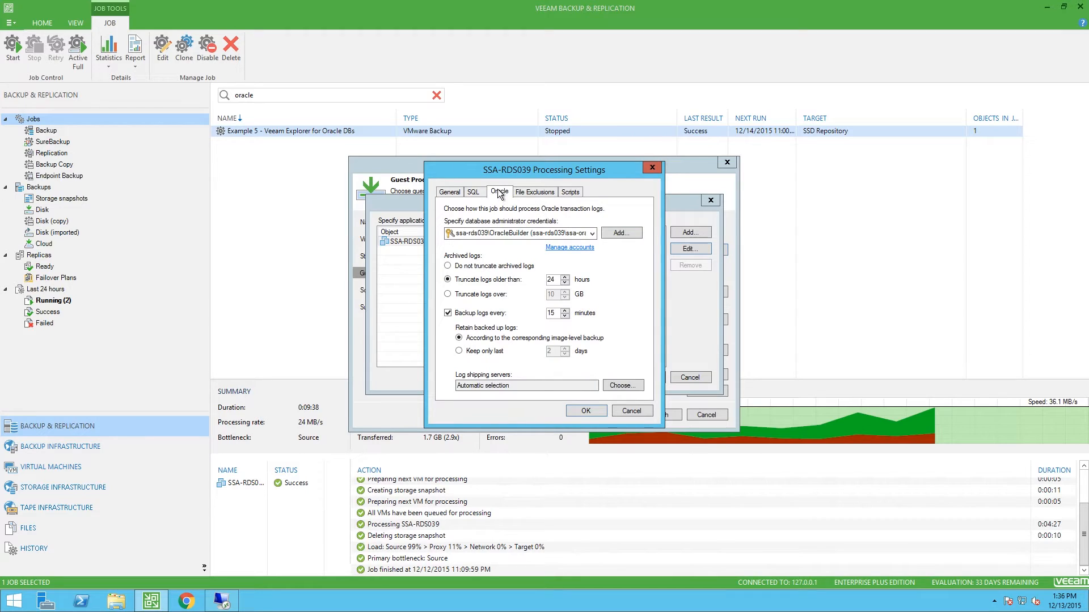
mouse_move(500, 228)
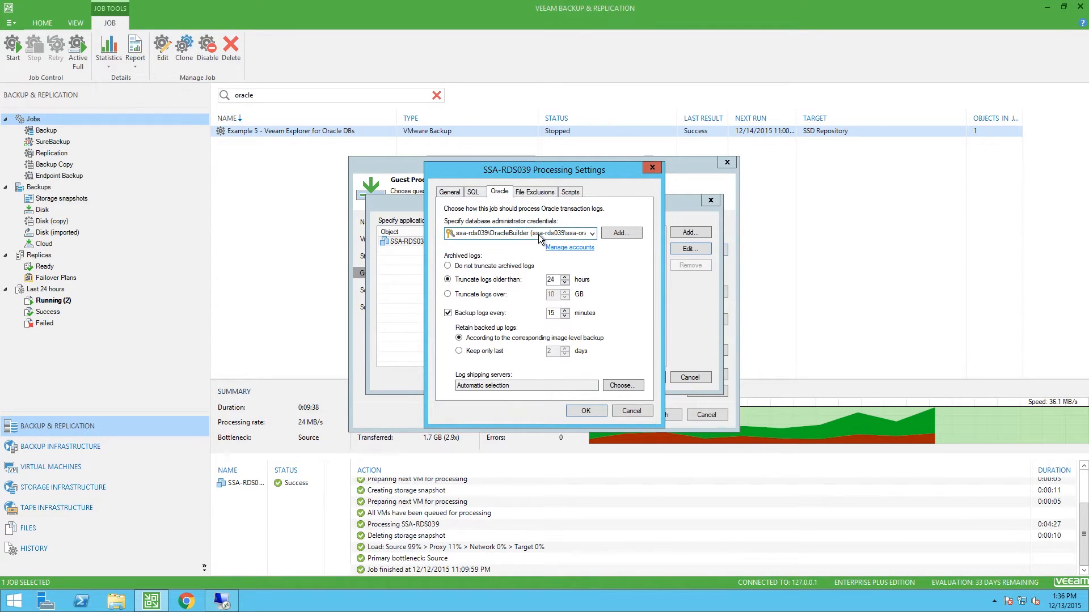
mouse_move(538, 234)
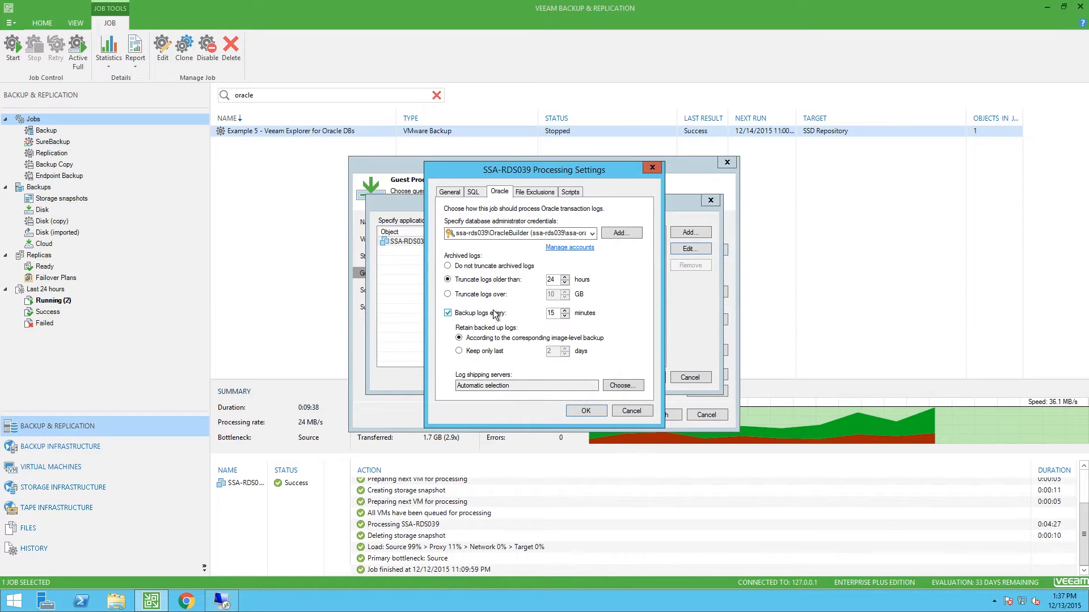
mouse_move(489, 360)
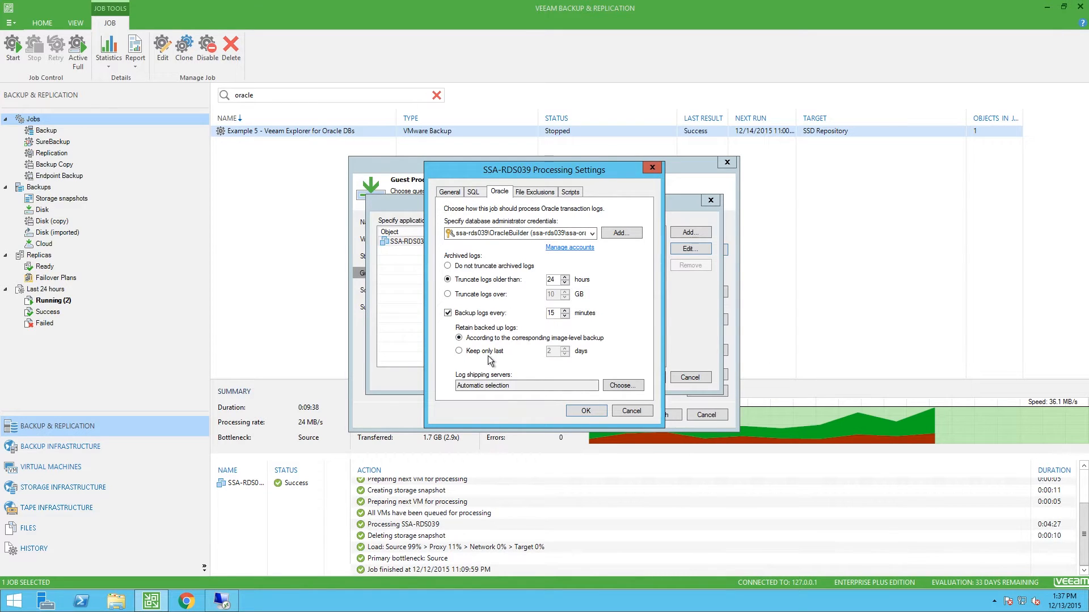
mouse_move(458, 338)
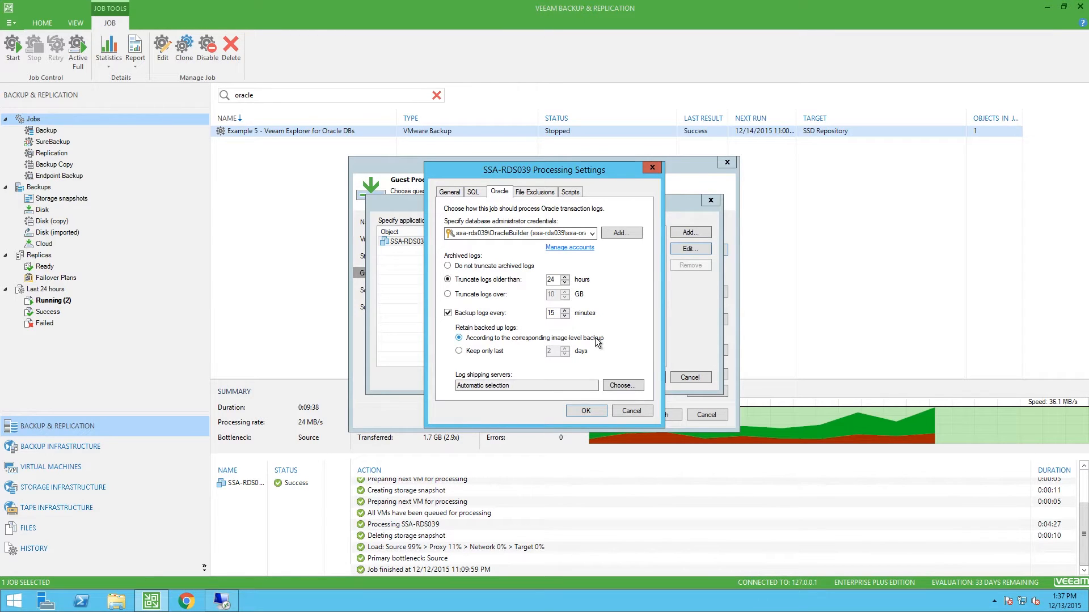
mouse_move(585, 366)
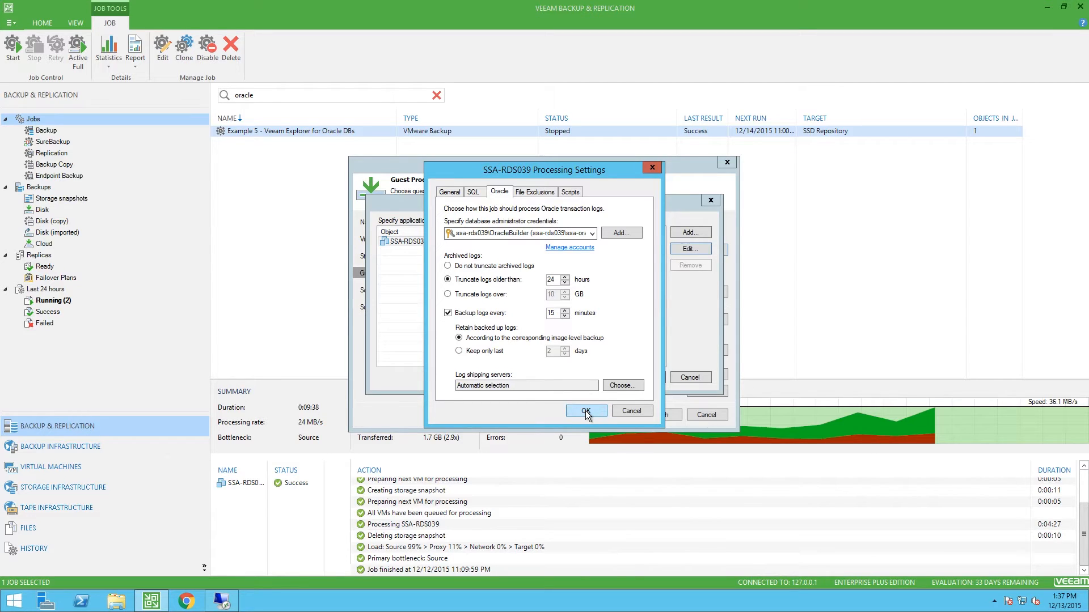
left_click(585, 411)
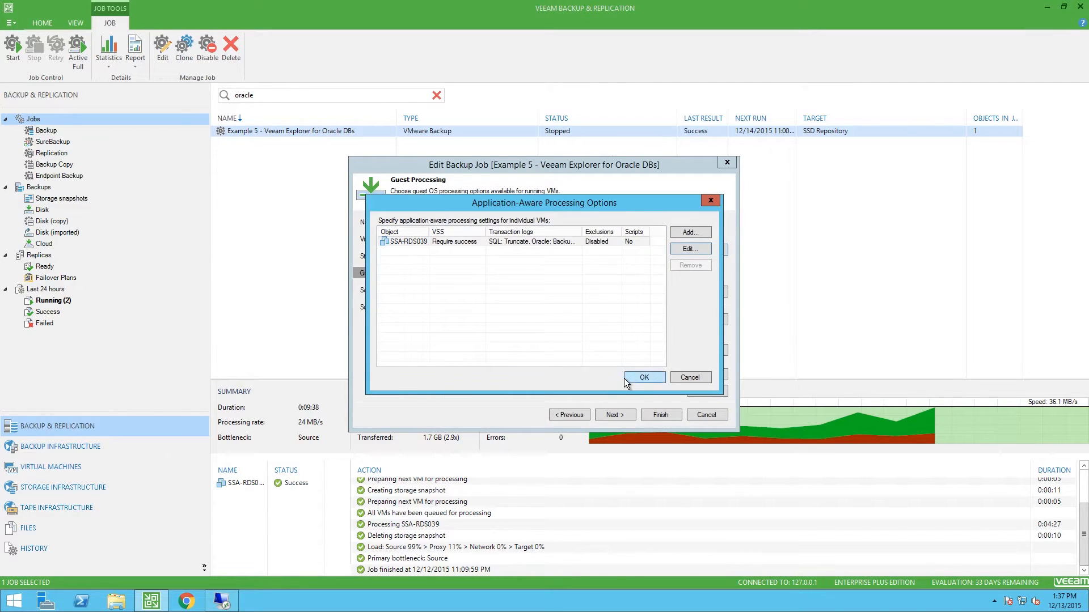
- Confirm the daily 11:00 PM schedule and run days, then reach the job summary
left_click(642, 376)
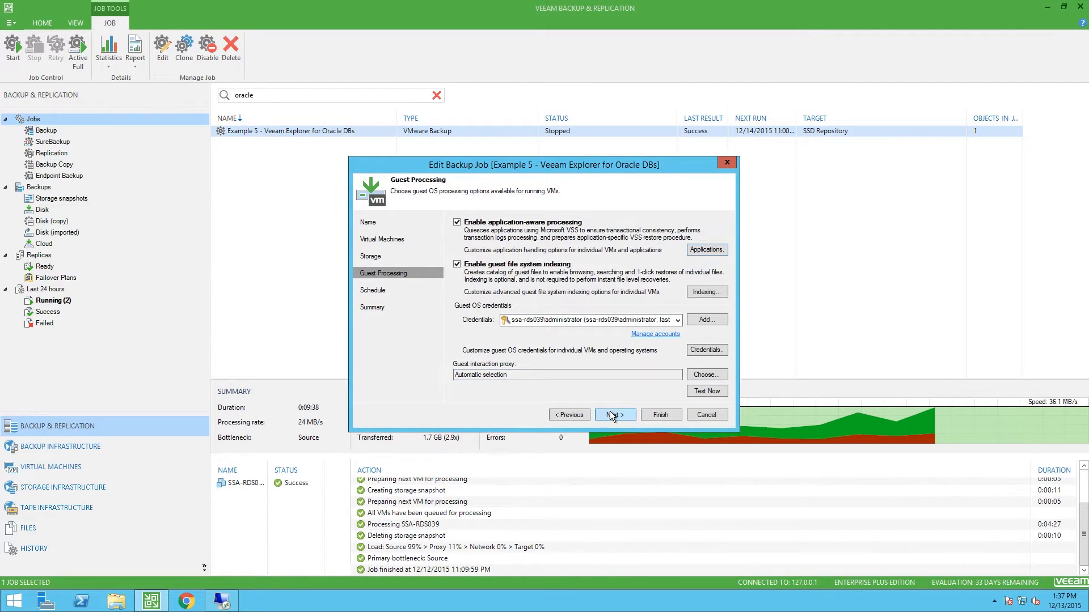
left_click(613, 415)
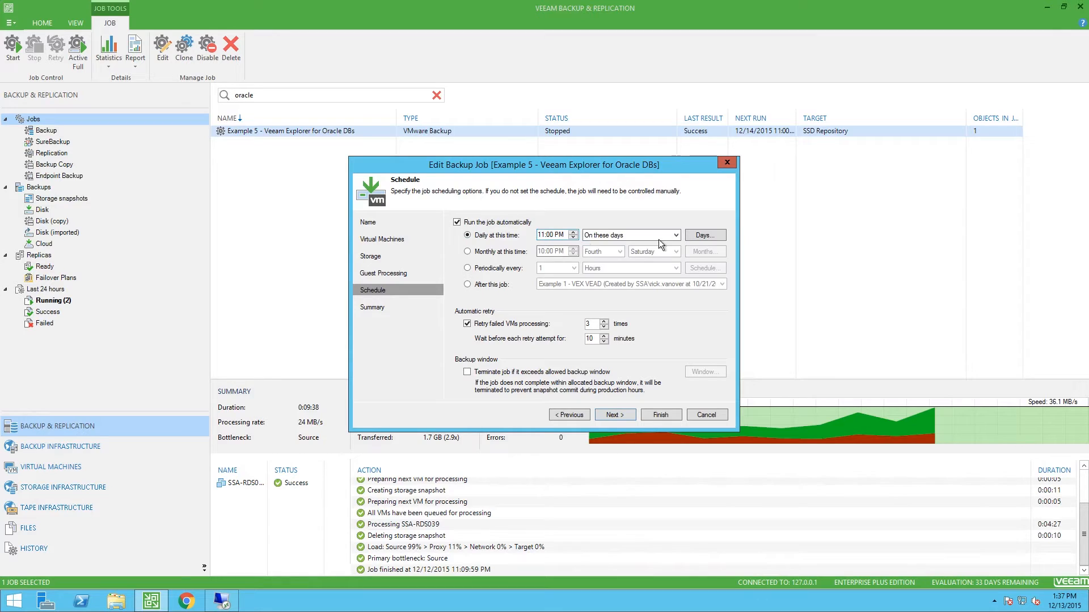
left_click(703, 235)
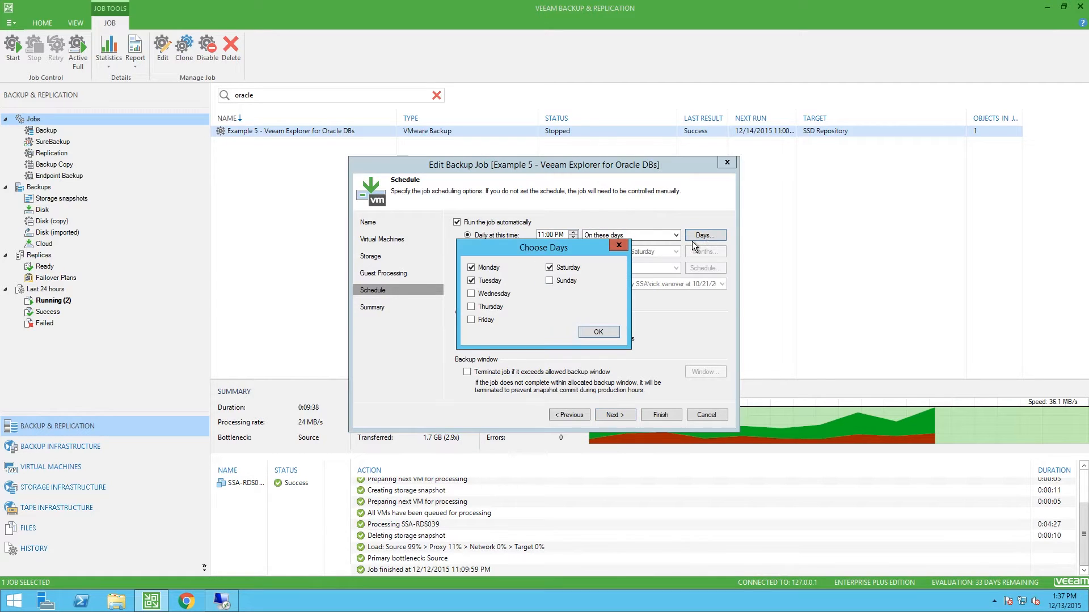
left_click(597, 332)
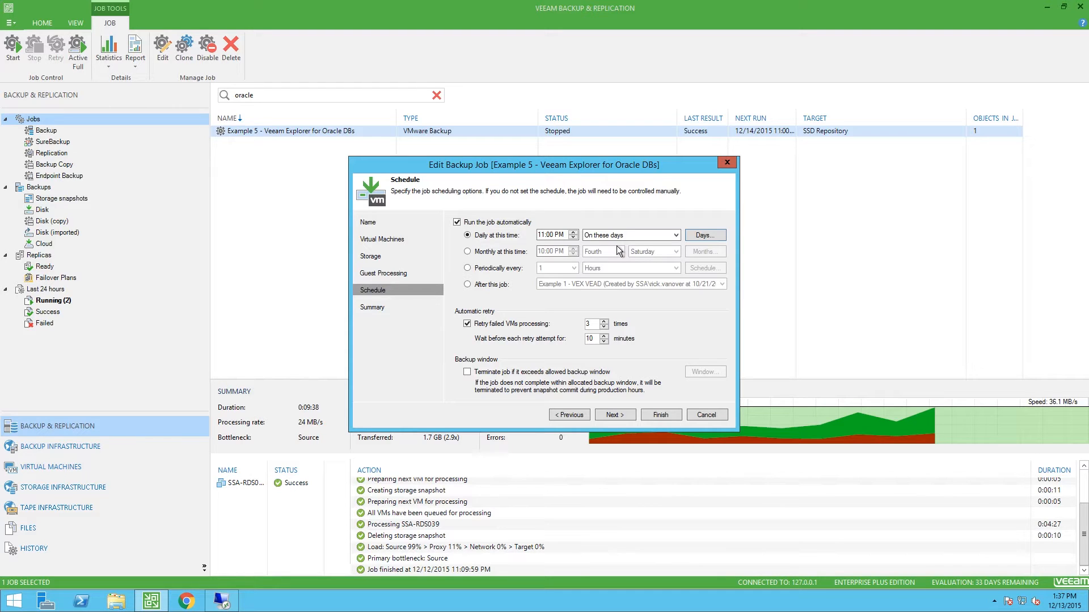
mouse_move(614, 415)
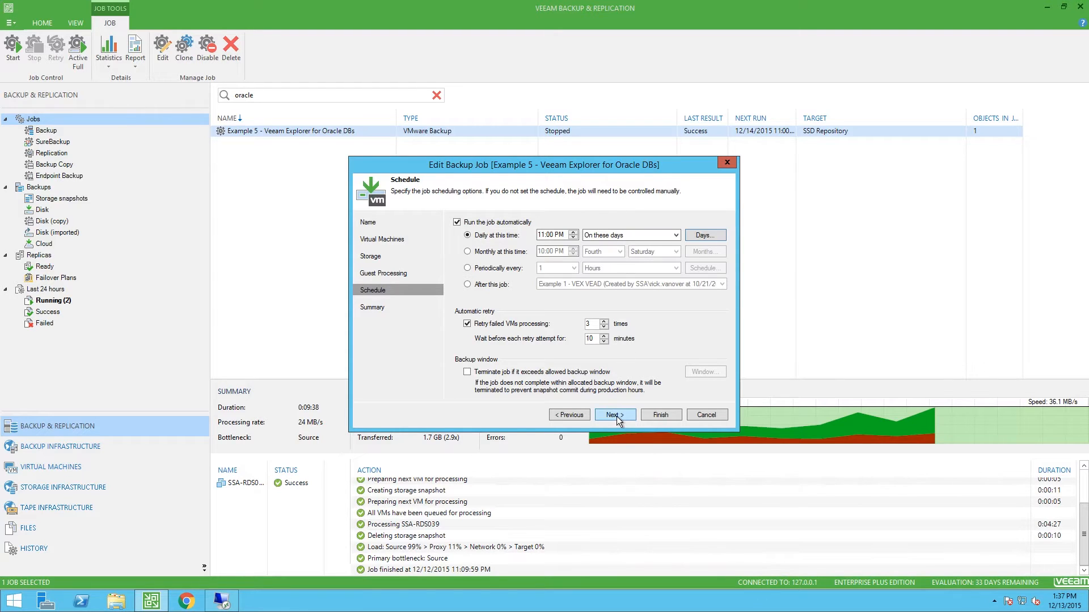
left_click(614, 415)
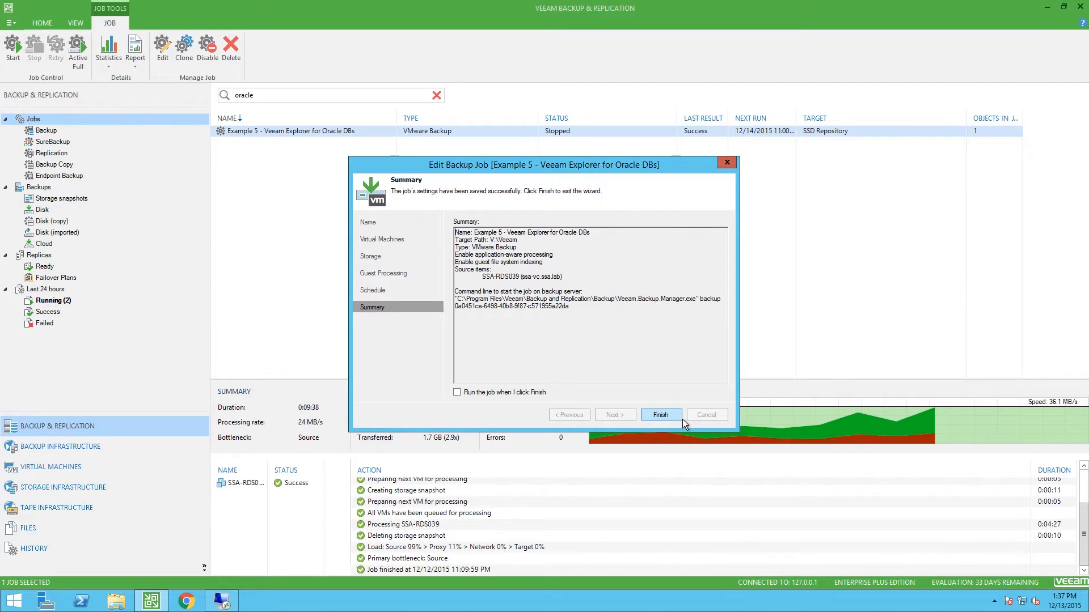
left_click(659, 415)
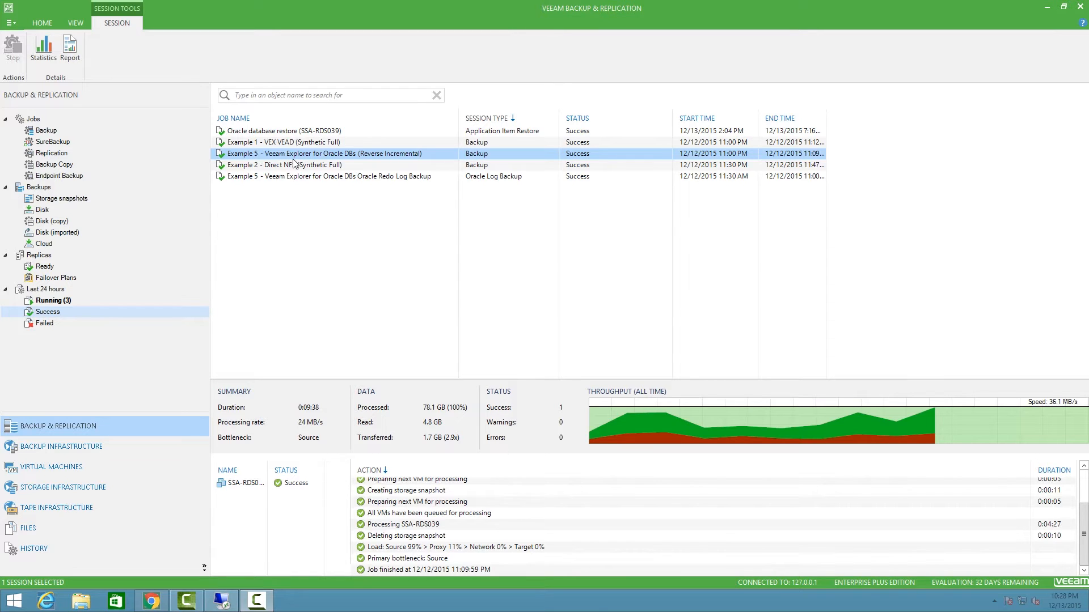
right_click(325, 153)
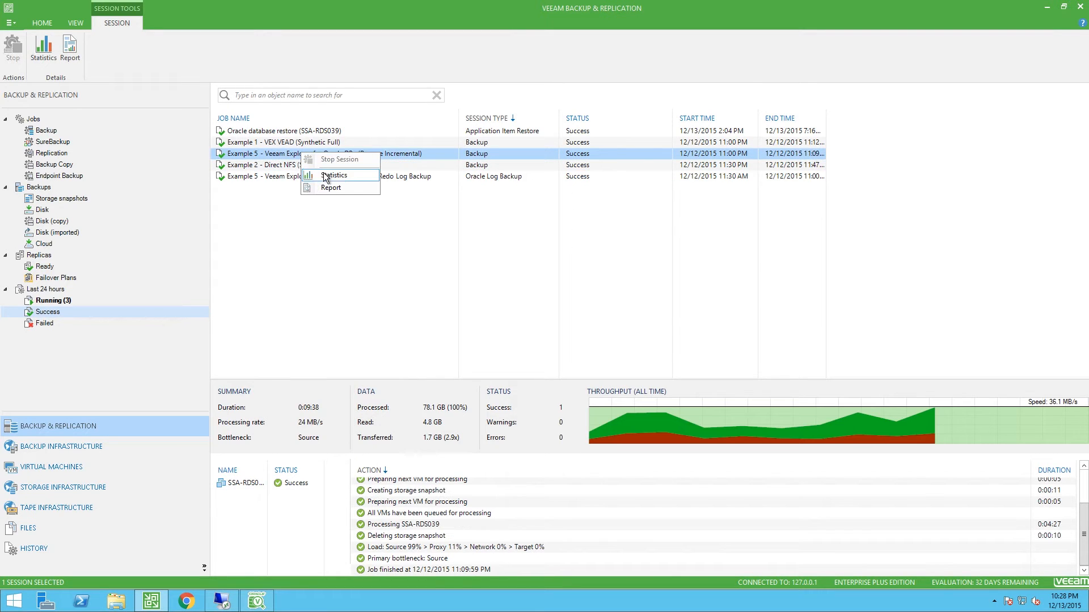
left_click(336, 175)
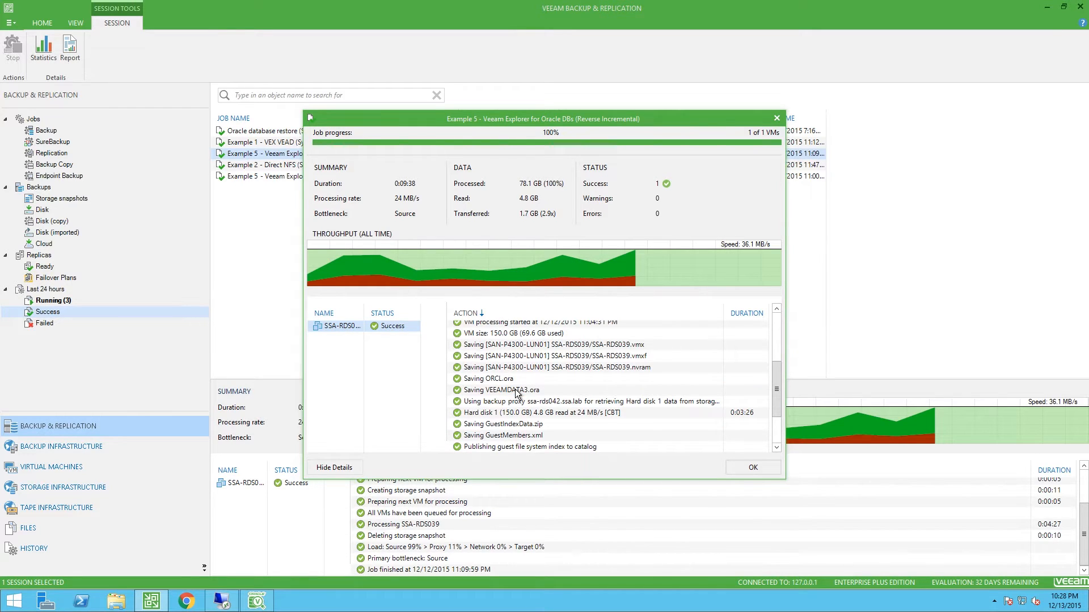
left_click(488, 379)
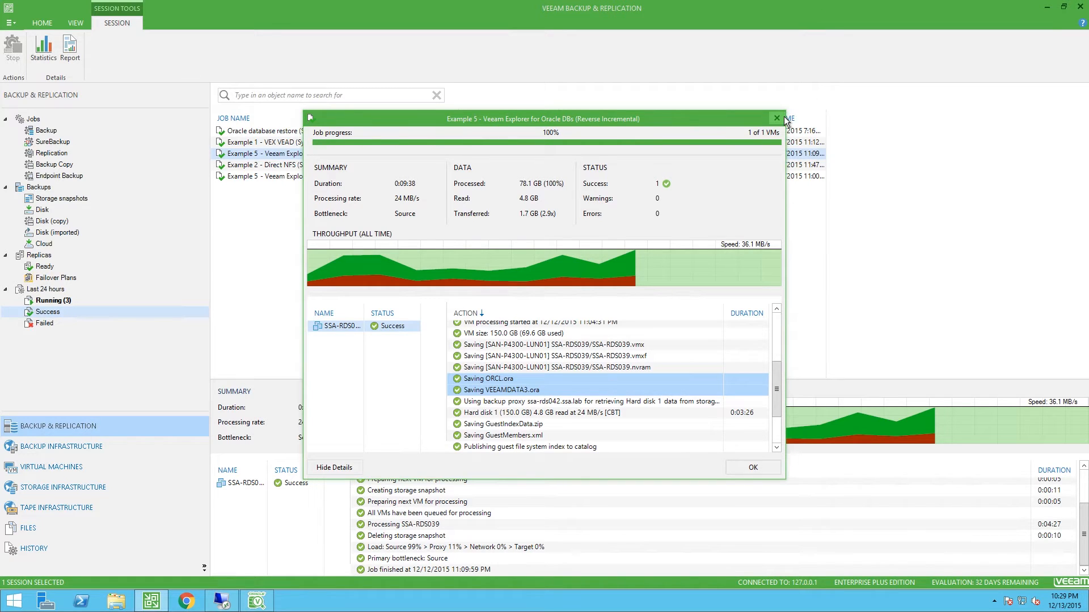
mouse_move(784, 119)
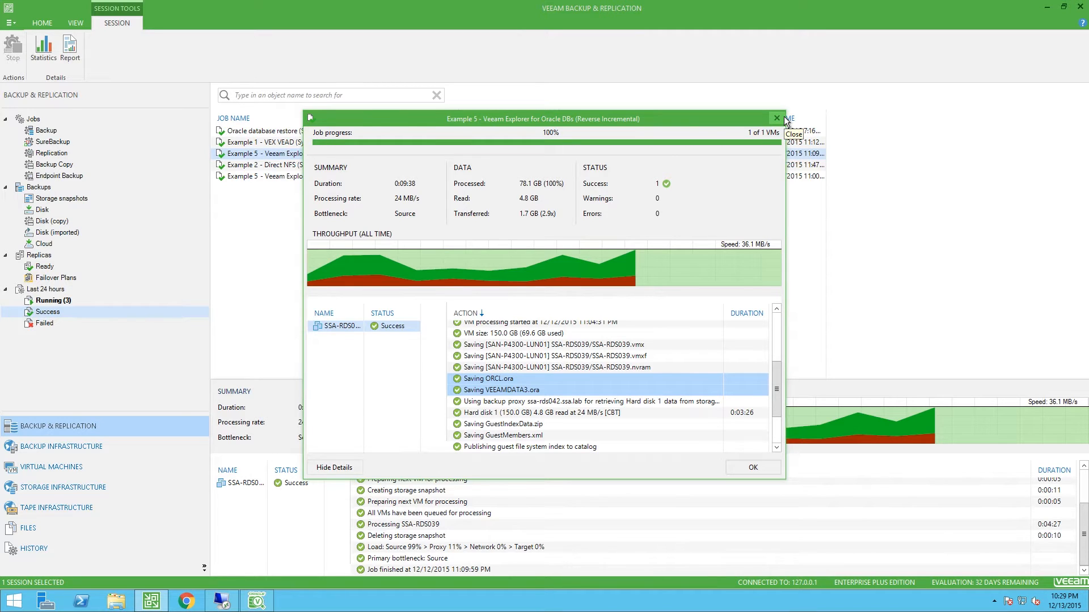
left_click(776, 118)
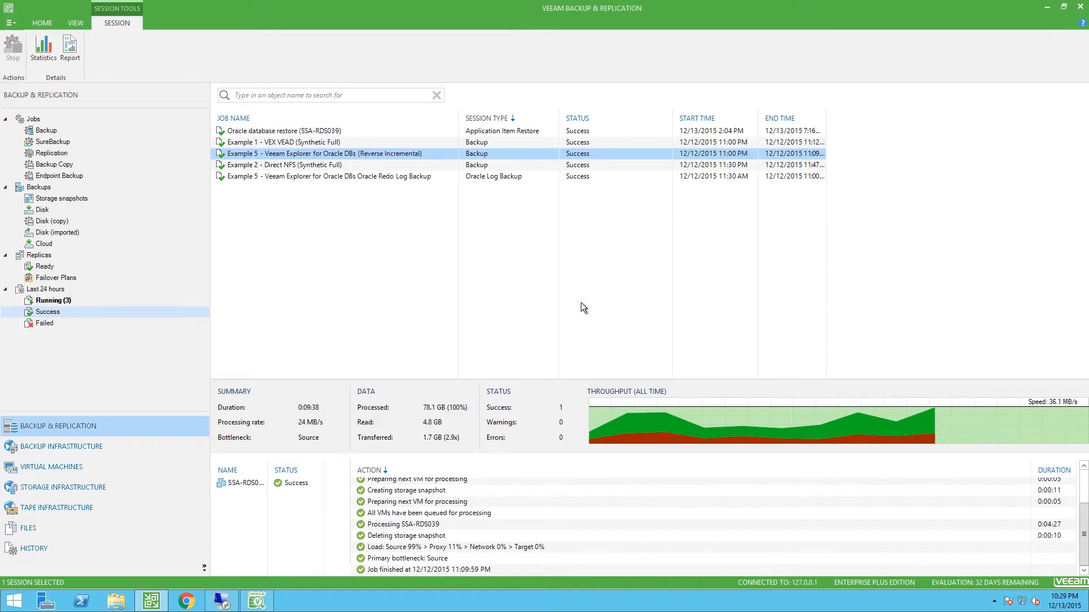
- Review statistics for the Oracle Redo Log Backup session, showing SSA-RDS039's redo log details
right_click(327, 176)
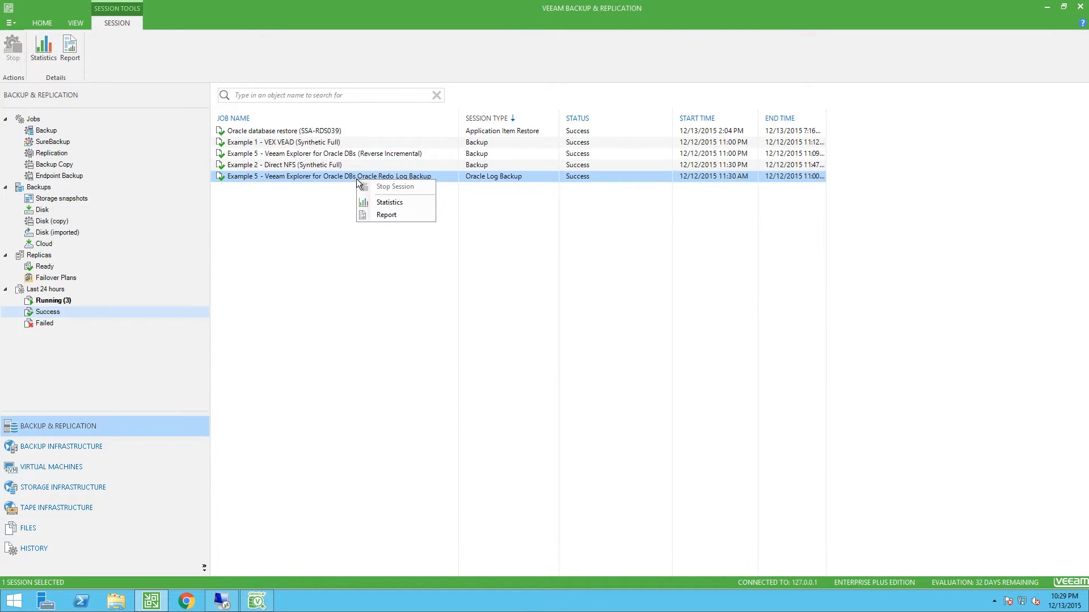
left_click(389, 202)
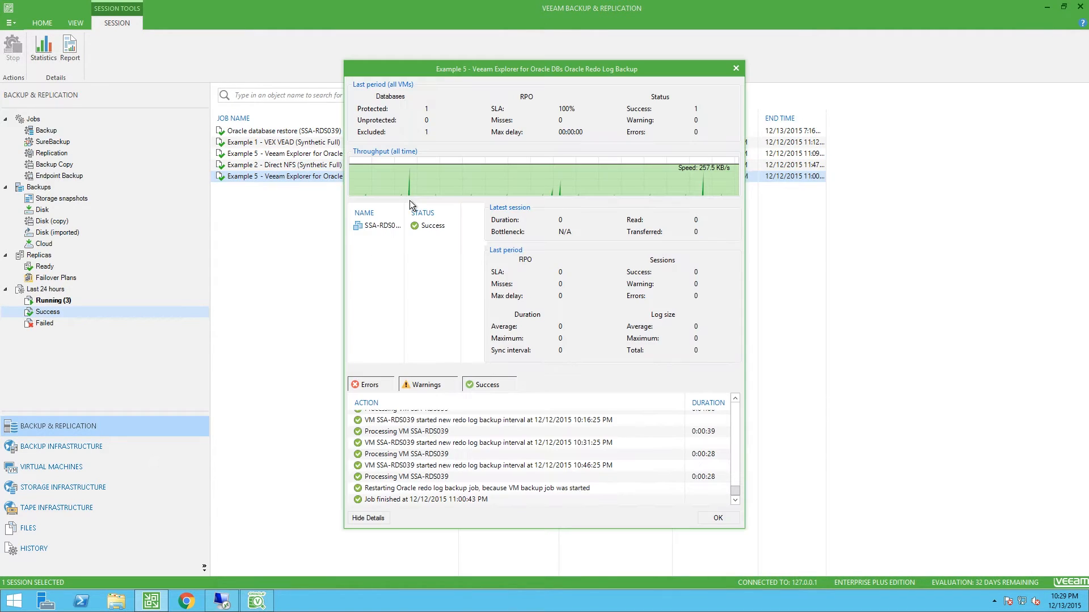
left_click(381, 226)
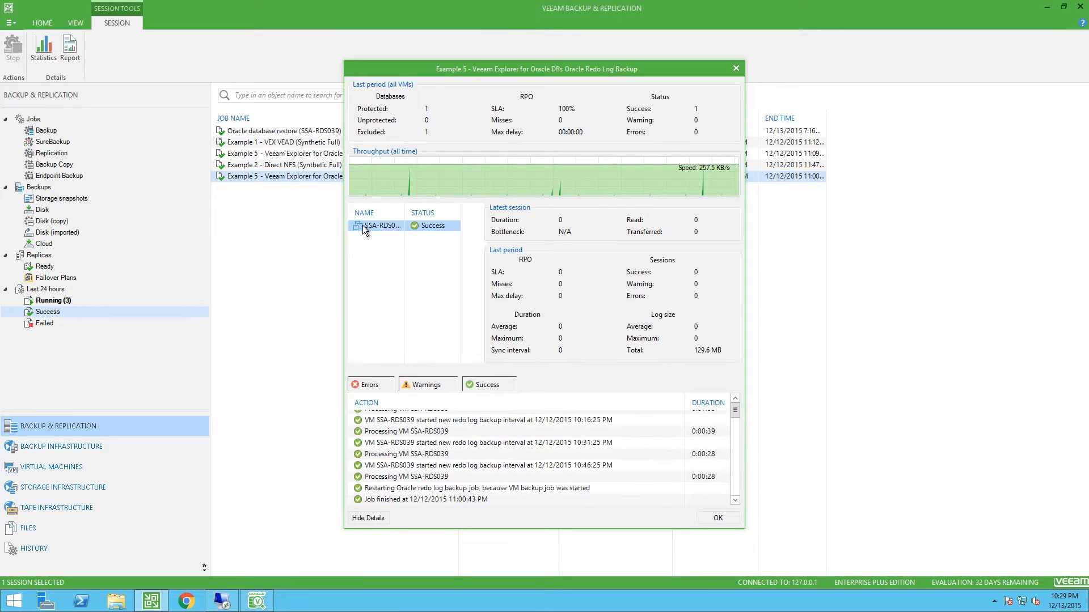
left_click(380, 226)
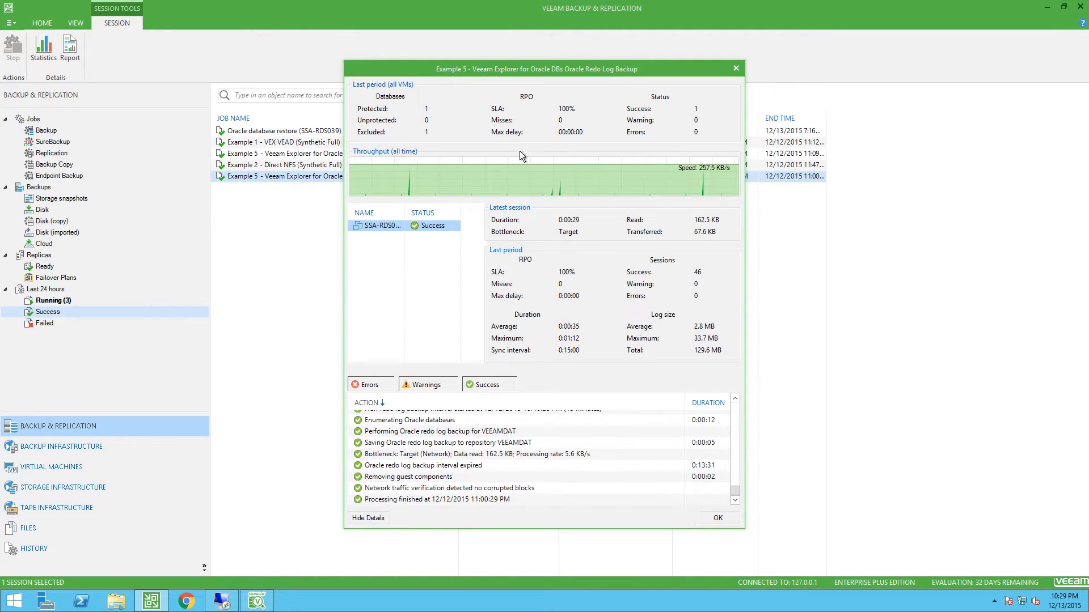
mouse_move(527, 133)
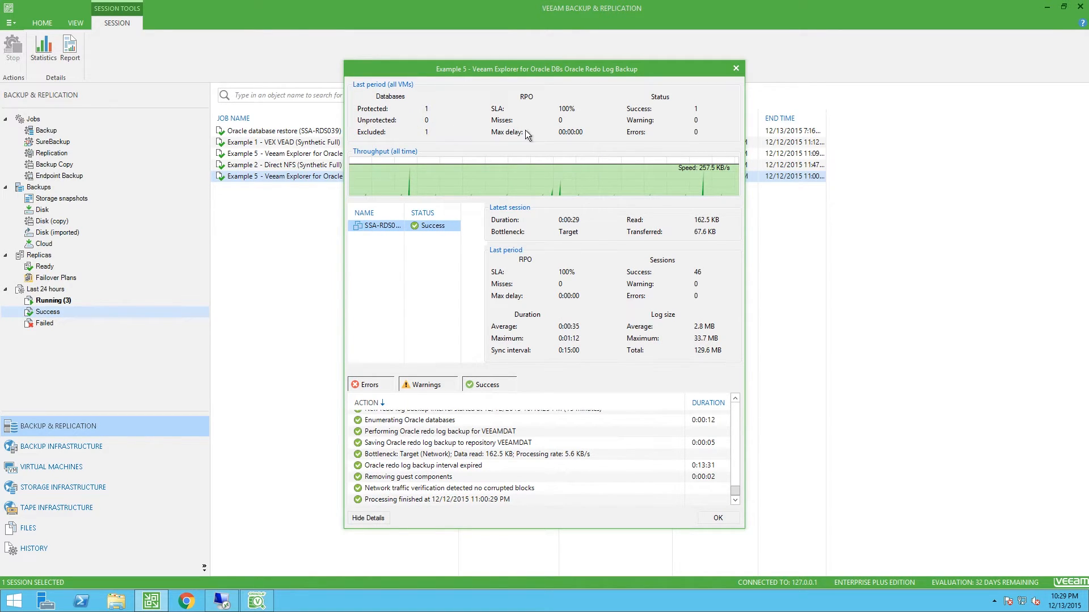
mouse_move(704, 346)
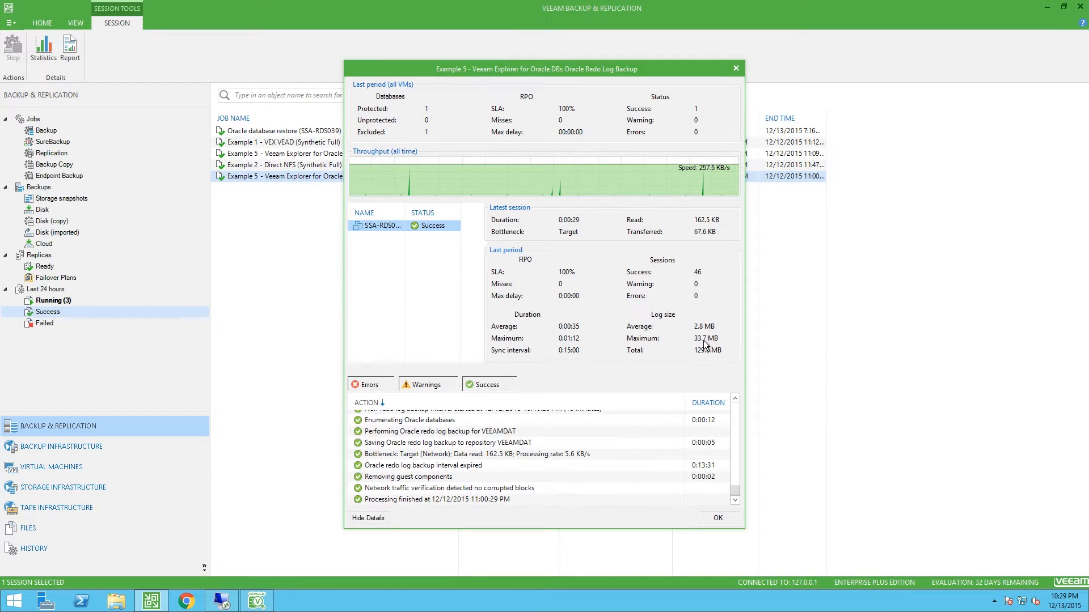
mouse_move(639, 351)
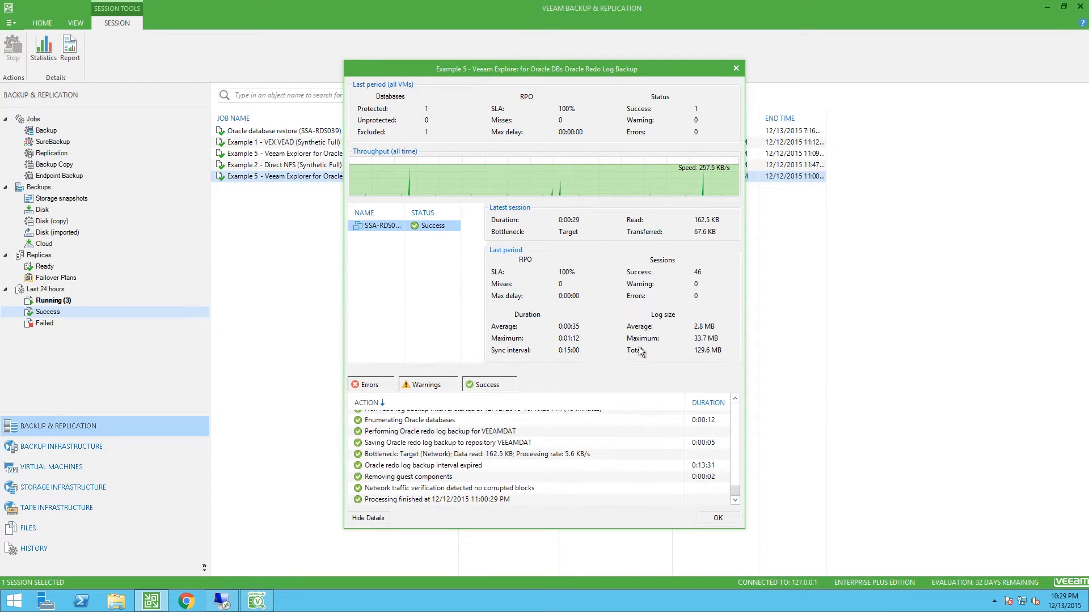
mouse_move(593, 150)
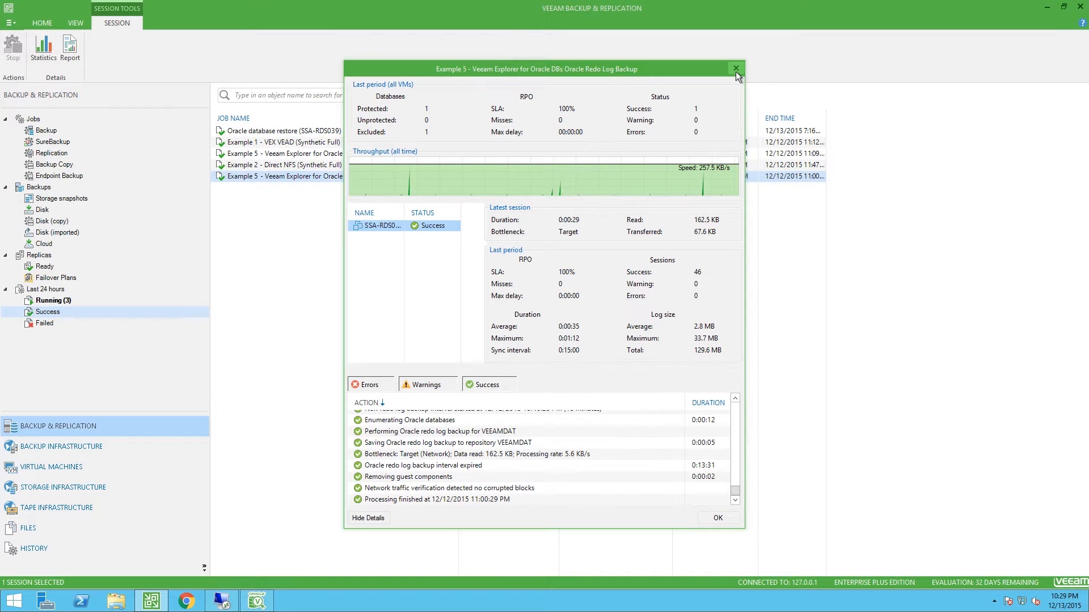
- Leave the statistics window and show the backups stored on disk
left_click(735, 68)
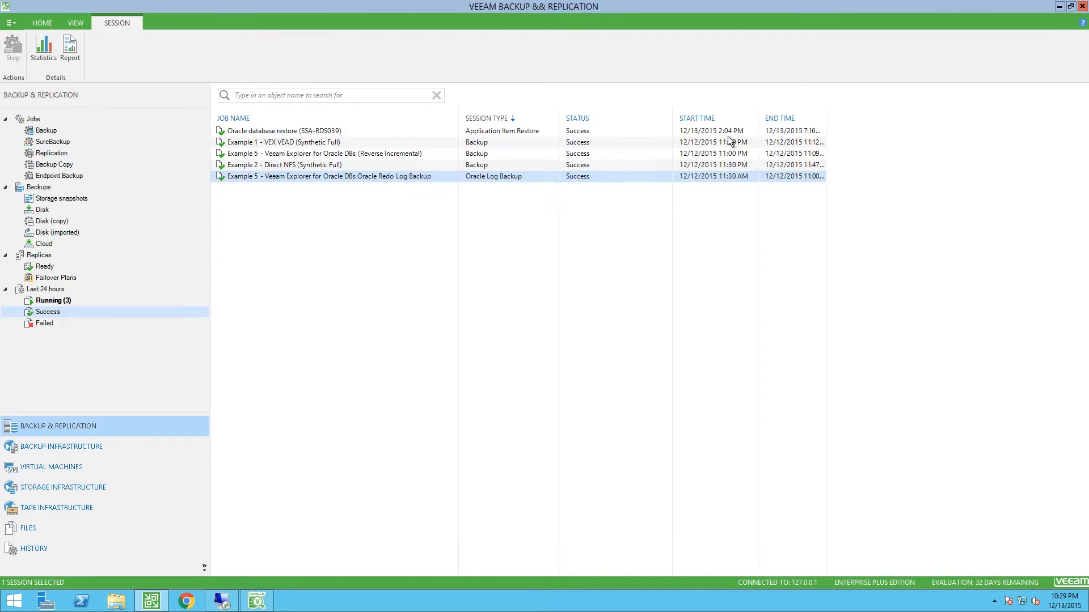
left_click(39, 210)
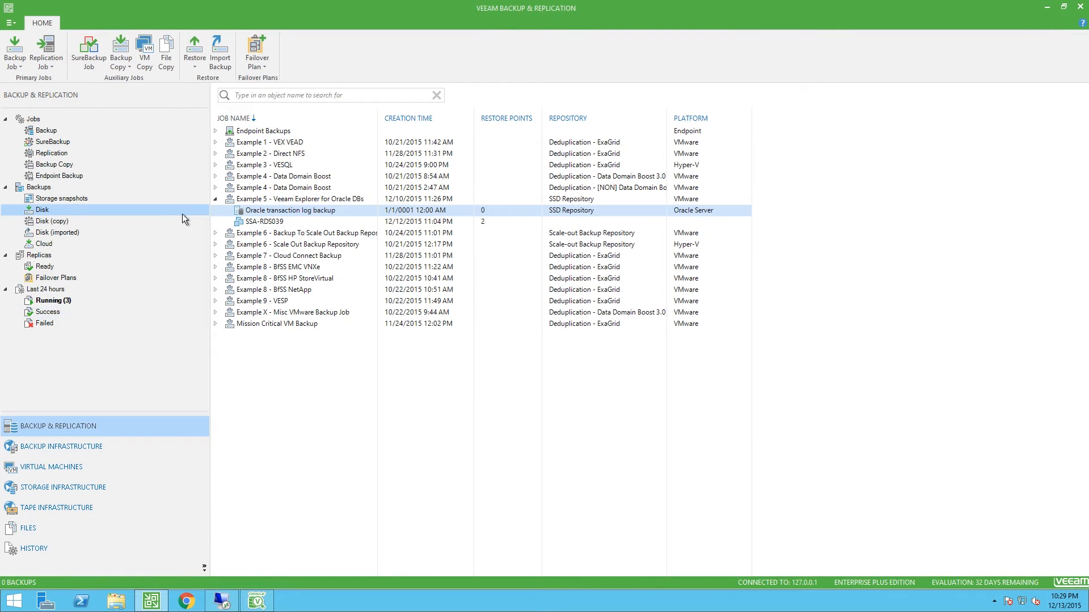
mouse_move(291, 224)
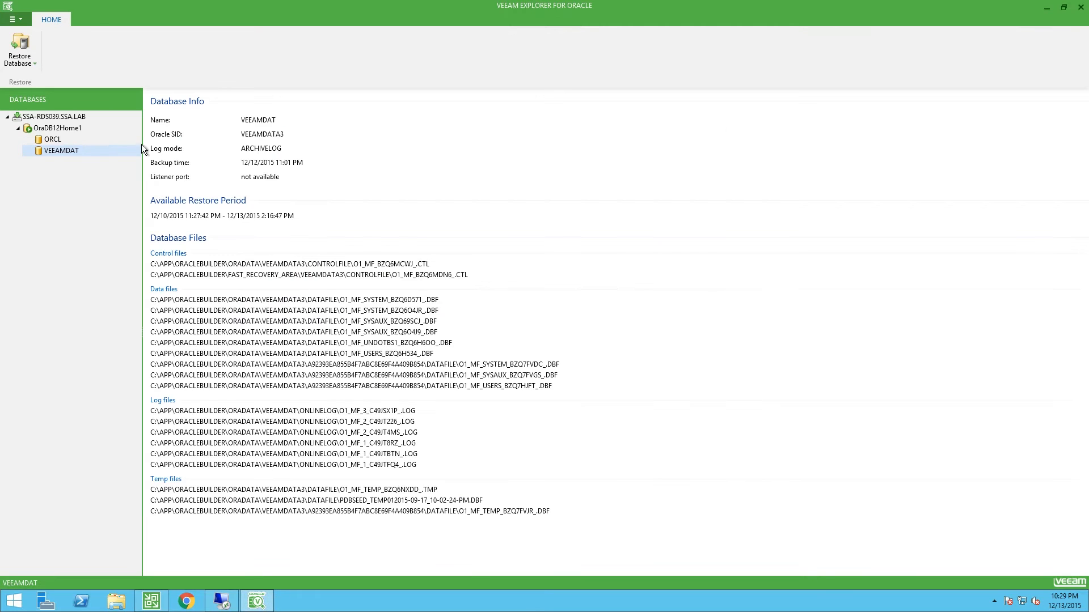
mouse_move(59, 151)
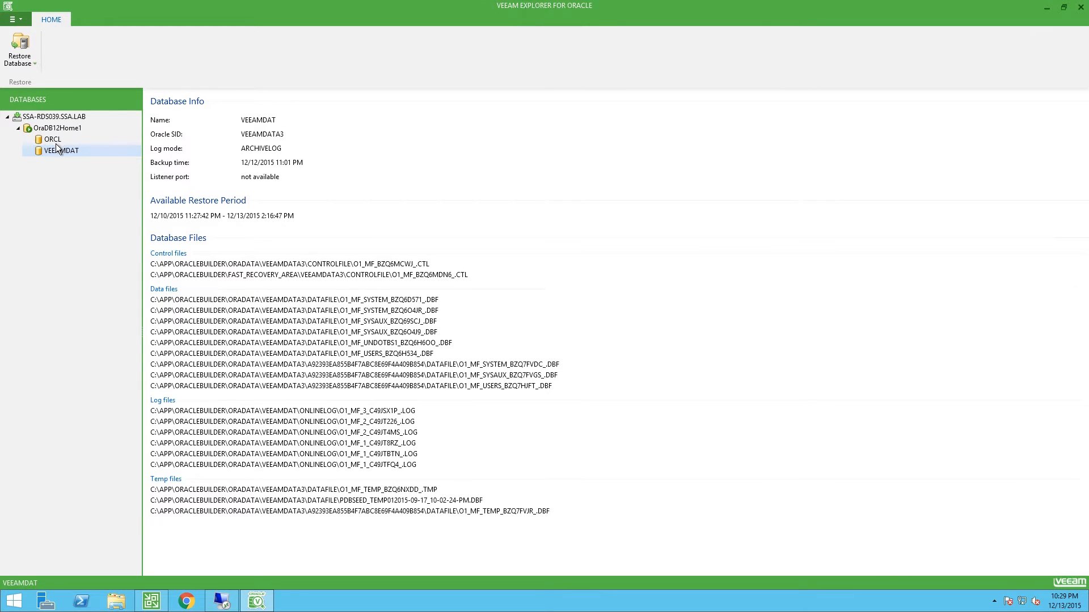
left_click(51, 138)
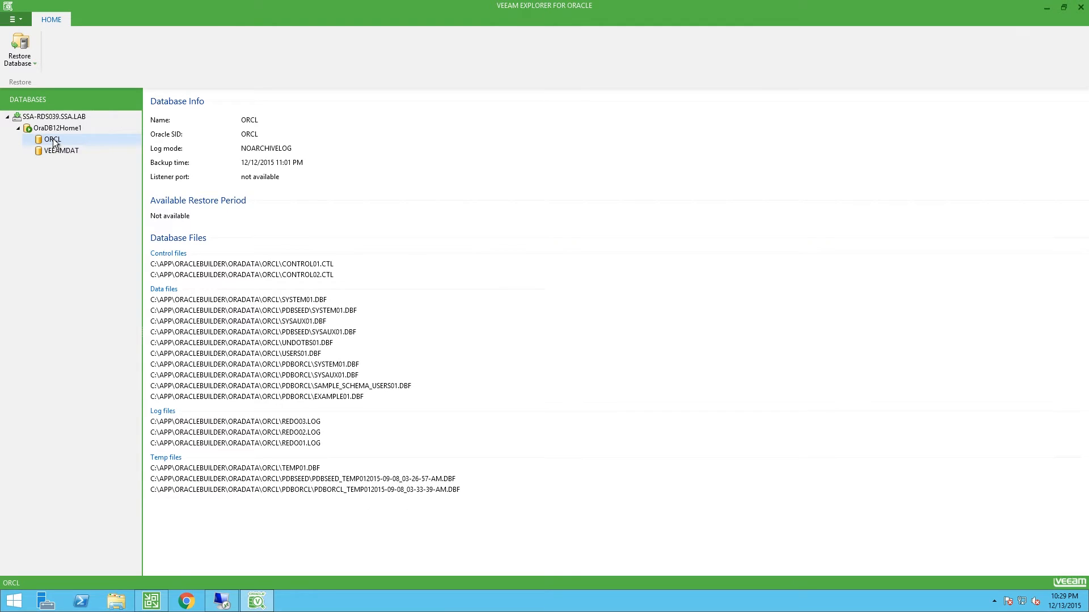
mouse_move(230, 153)
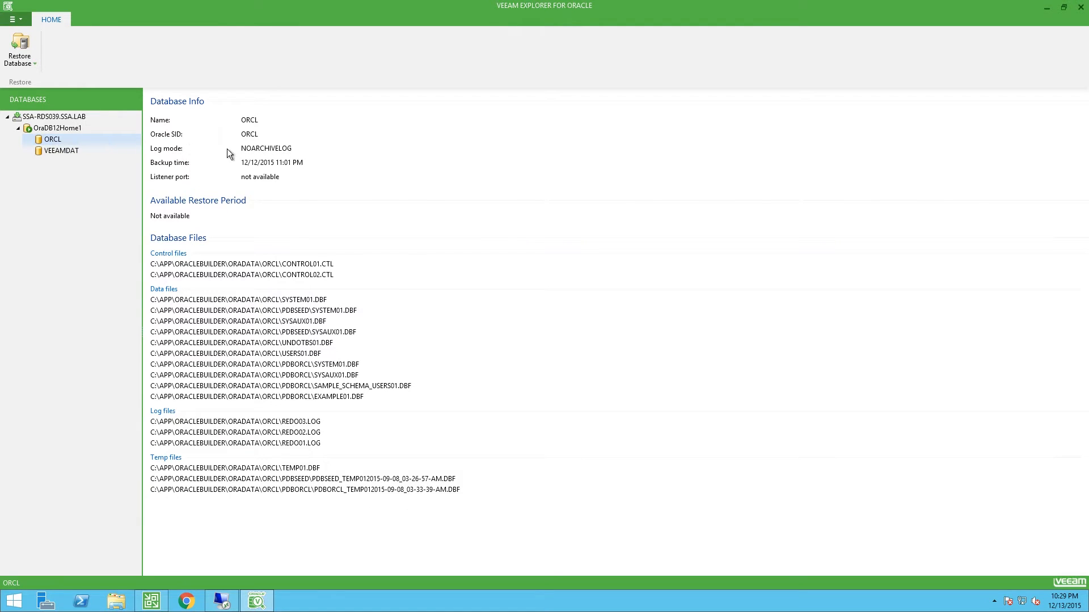
mouse_move(299, 157)
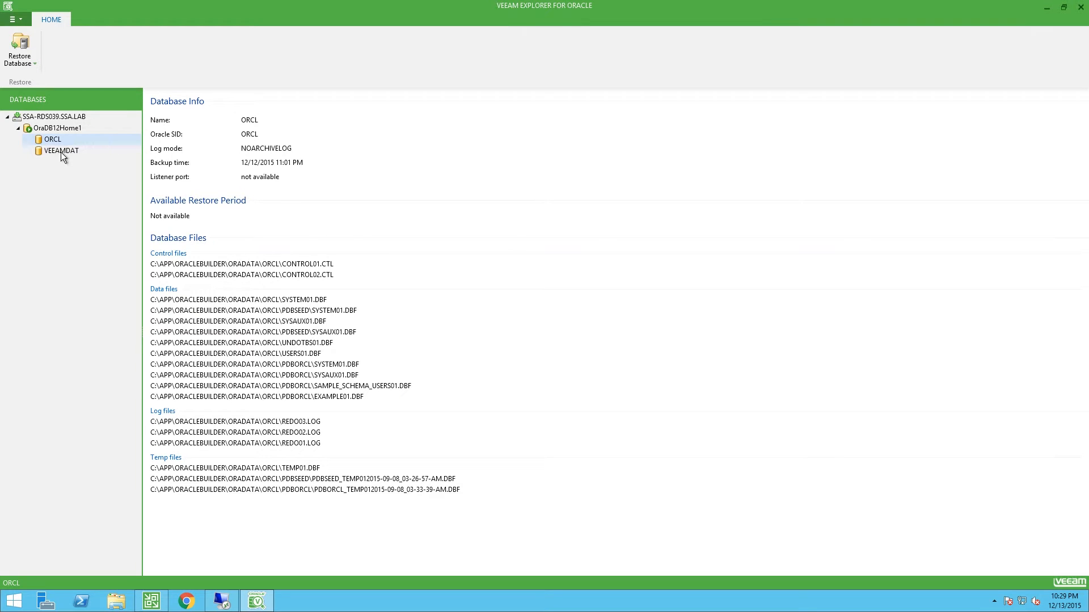
left_click(60, 151)
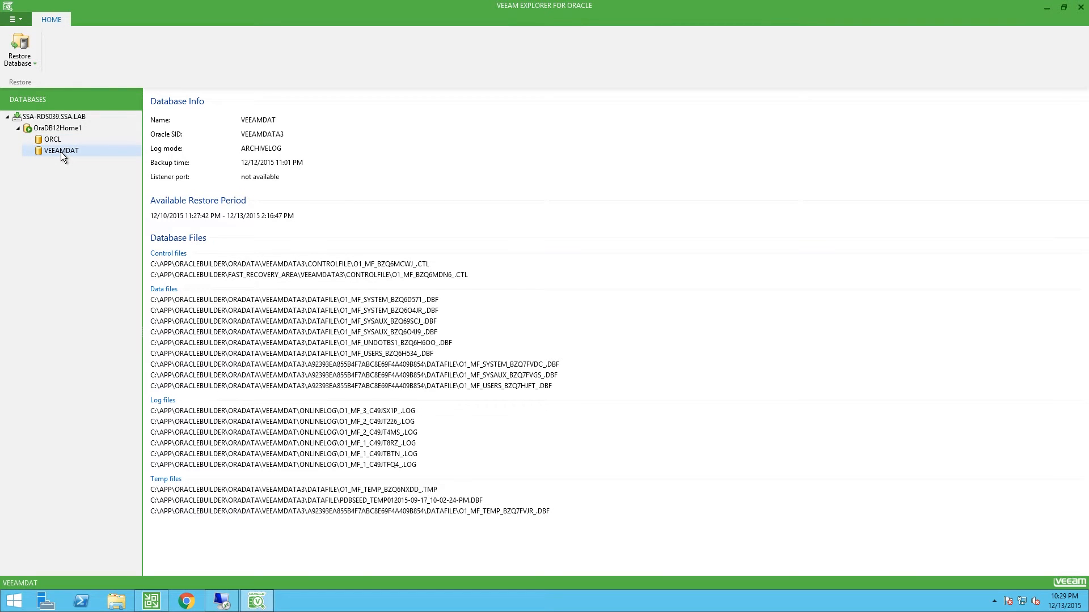
mouse_move(312, 157)
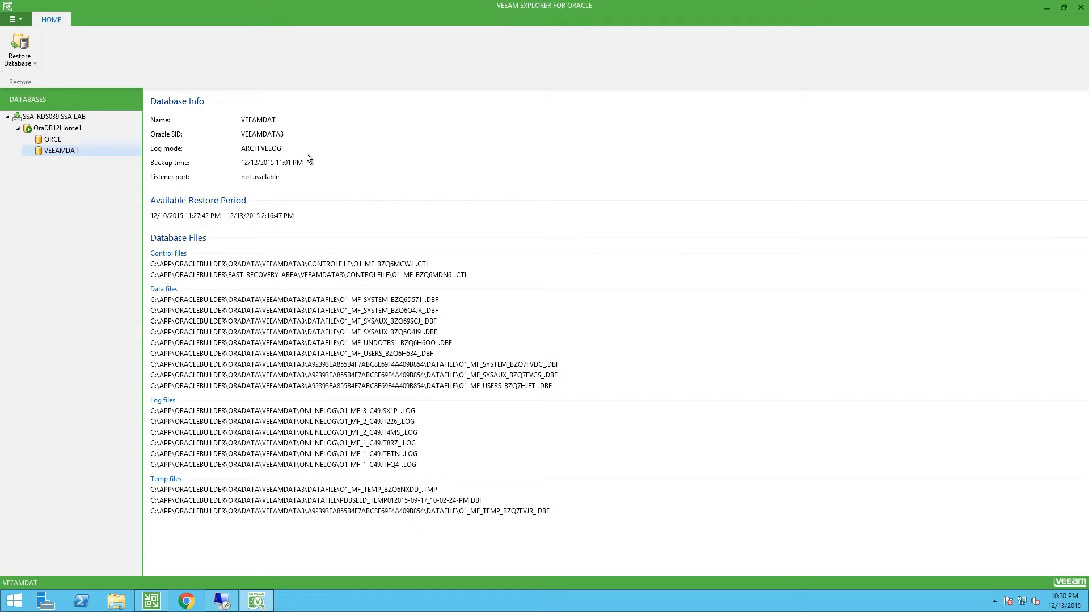
mouse_move(285, 158)
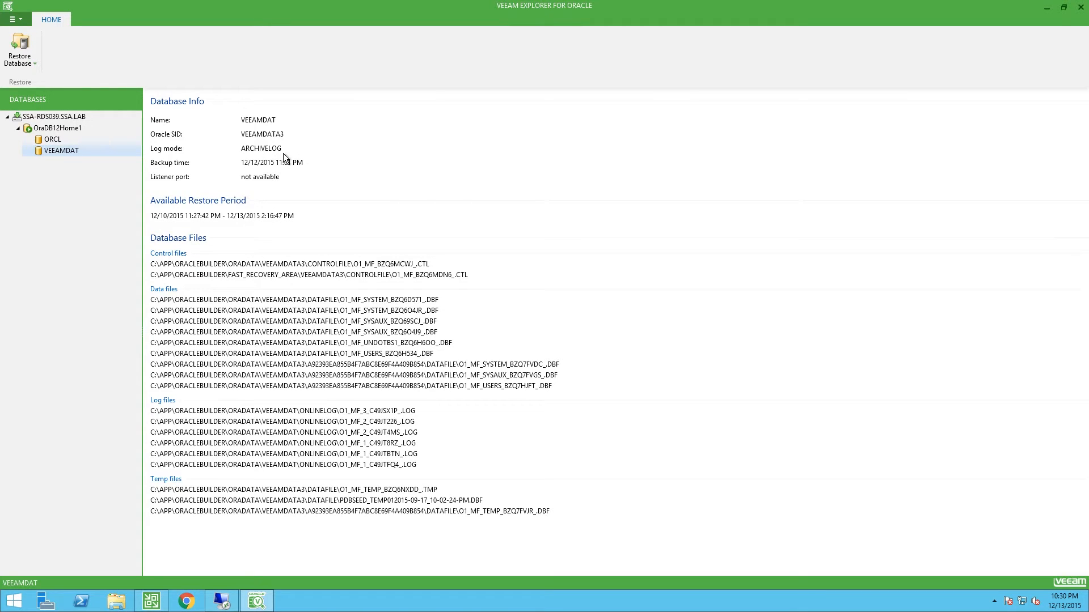
- Start restoring VEEAMDAT to point in time December 13, 2:16 PM with transaction-level restore enabled
right_click(61, 150)
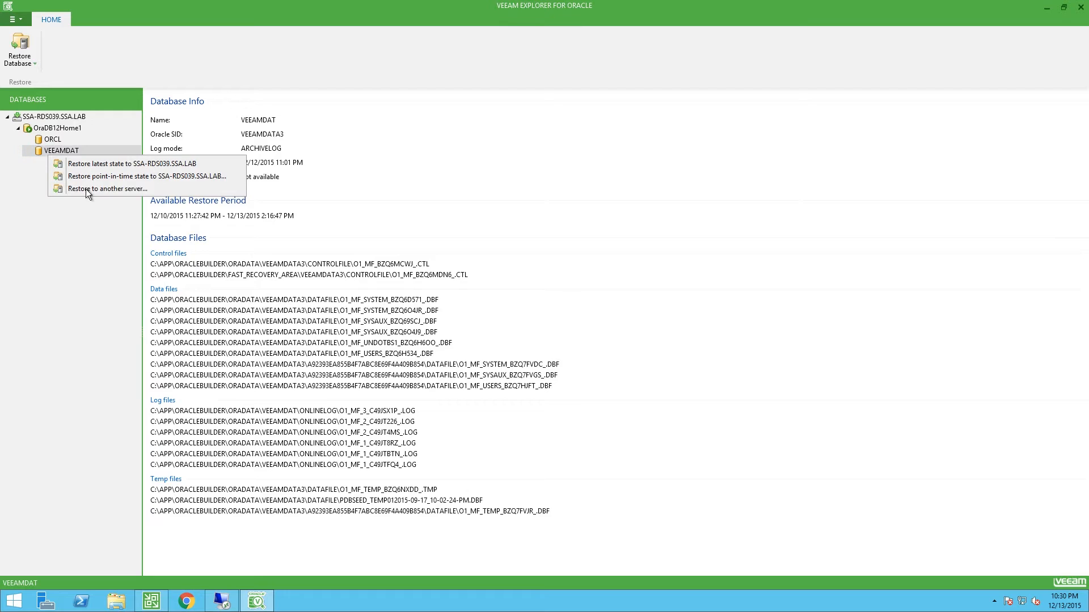
left_click(134, 176)
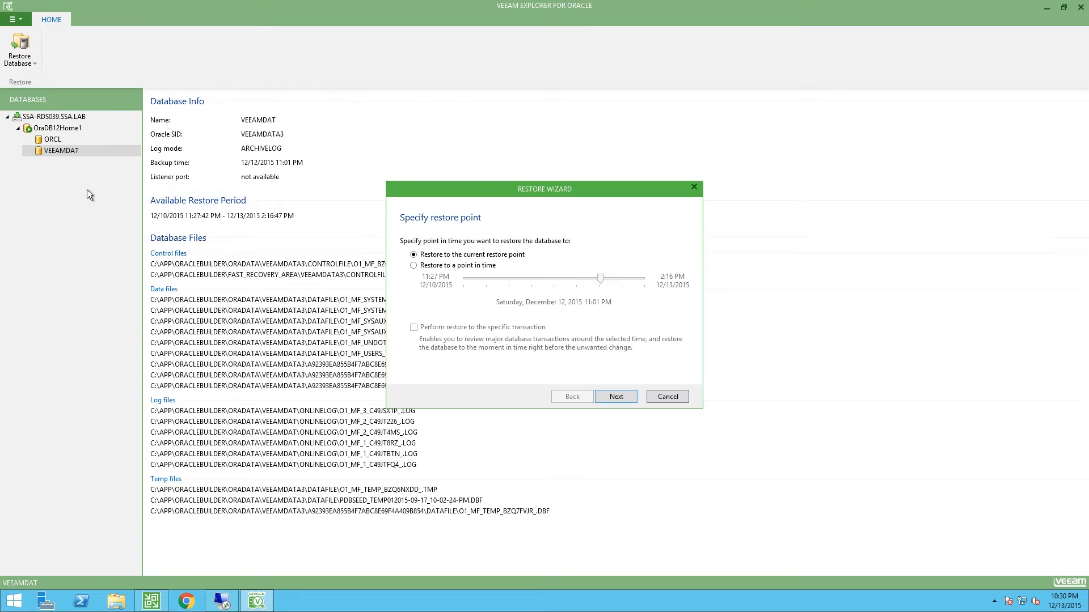
mouse_move(431, 270)
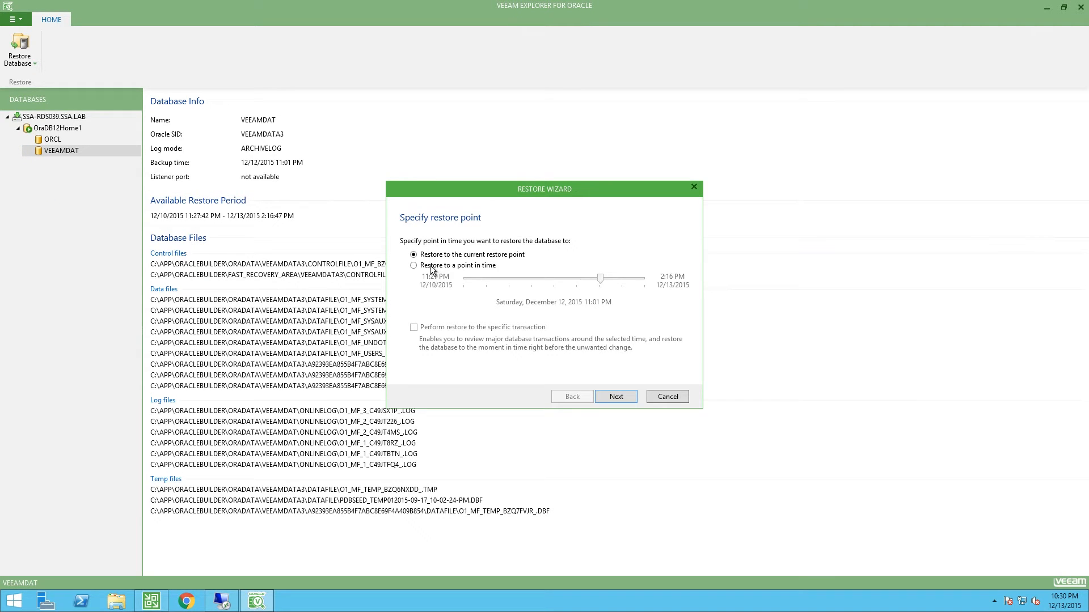
left_click(414, 265)
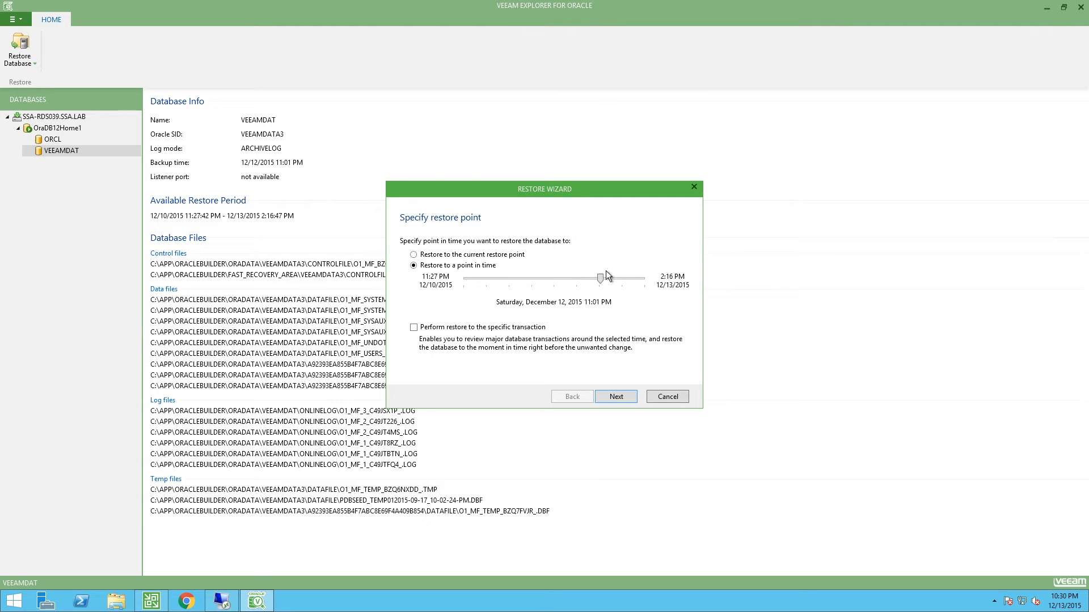
mouse_move(610, 283)
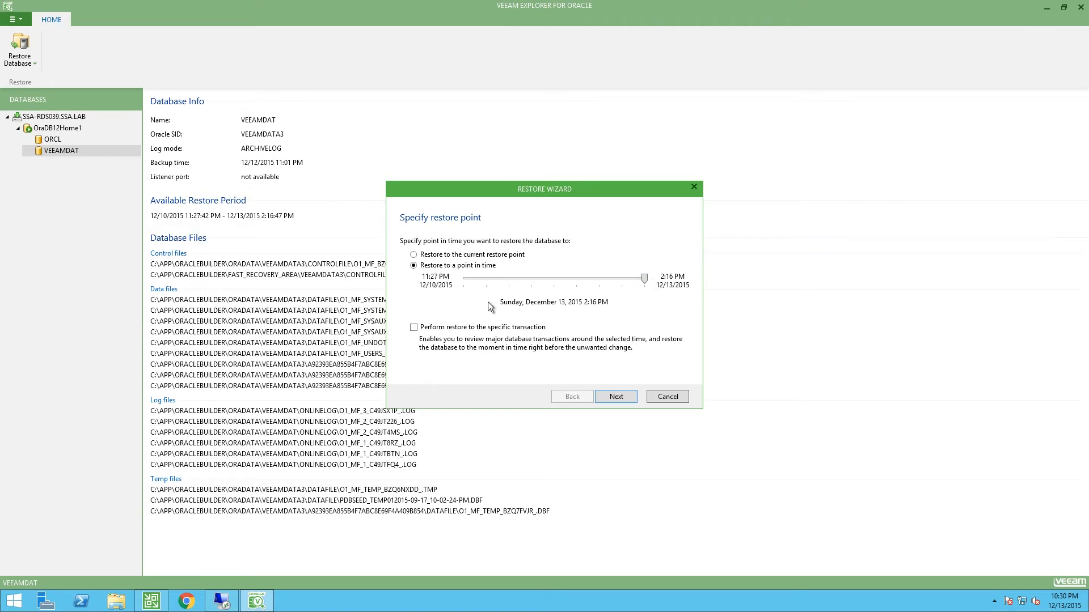
left_click(413, 327)
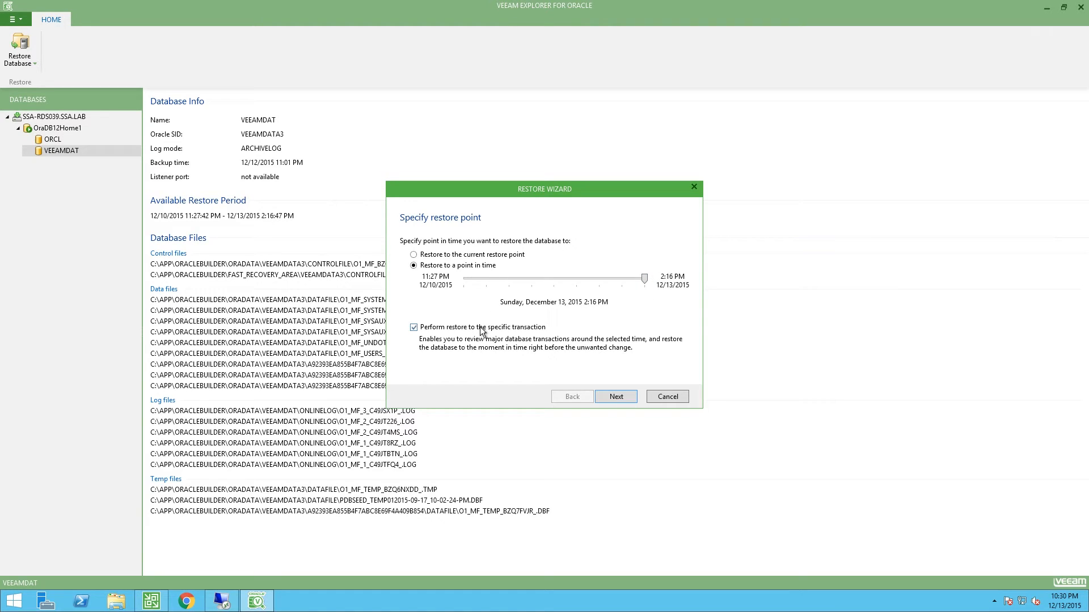
mouse_move(656, 400)
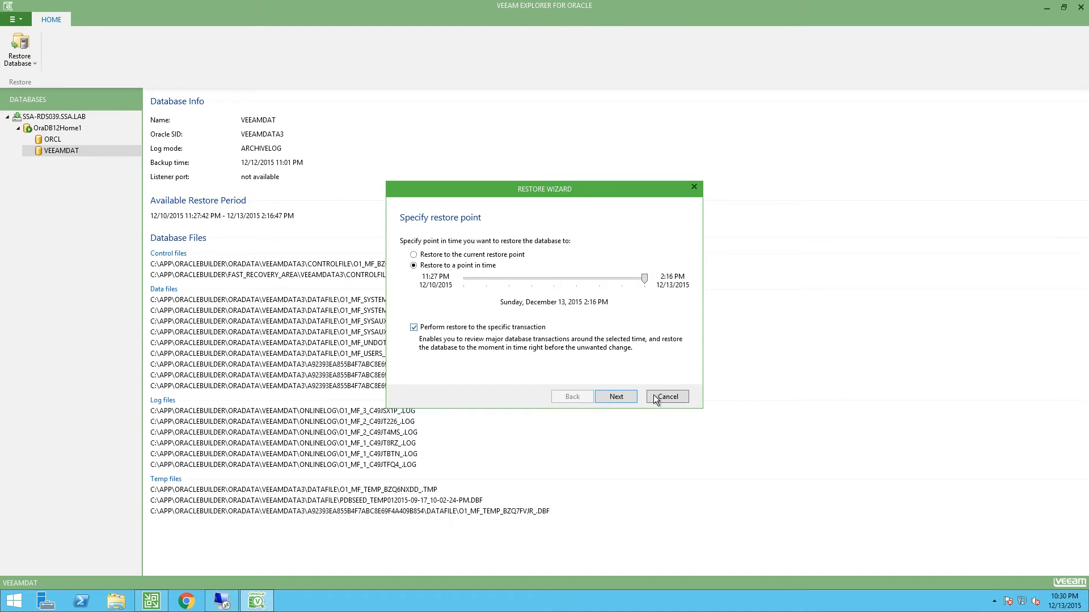
mouse_move(616, 395)
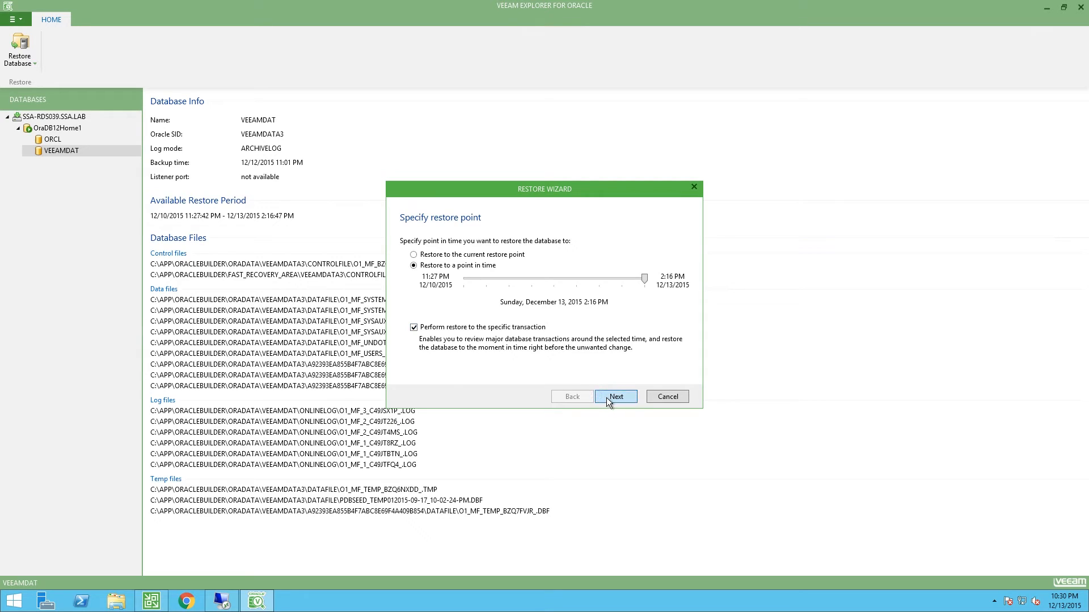
left_click(615, 397)
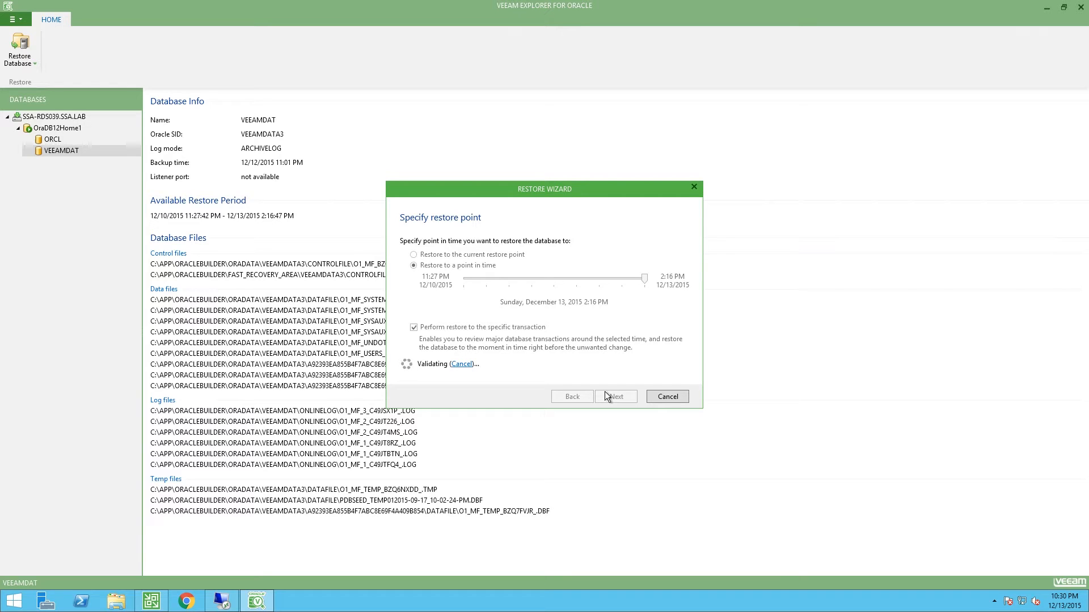
- Proceed to fine-tune the restore point from VEEAMDAT's logged transactions
left_click(615, 397)
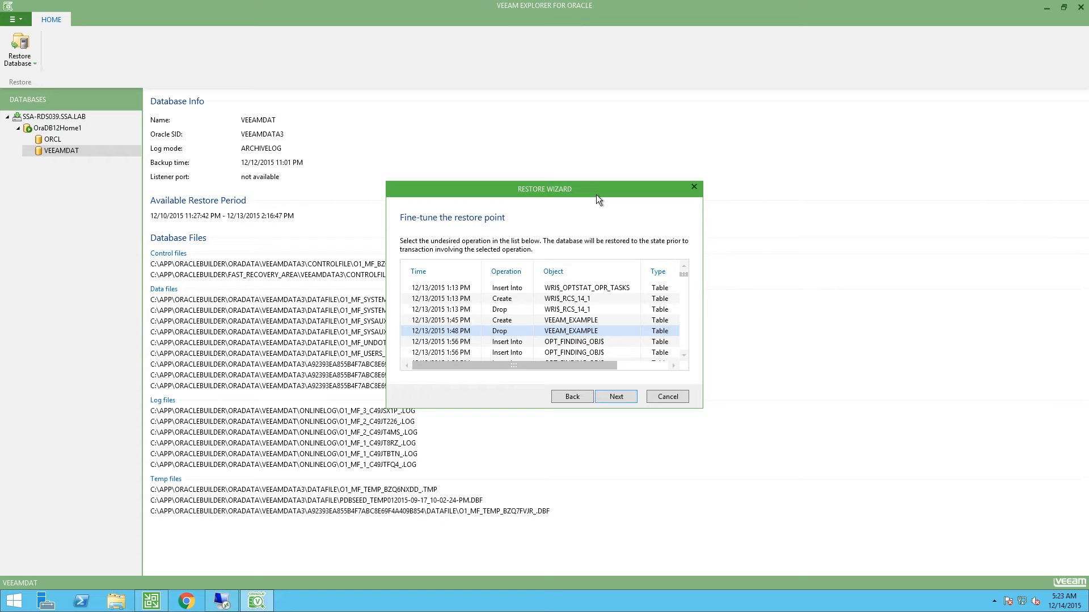
mouse_move(571, 206)
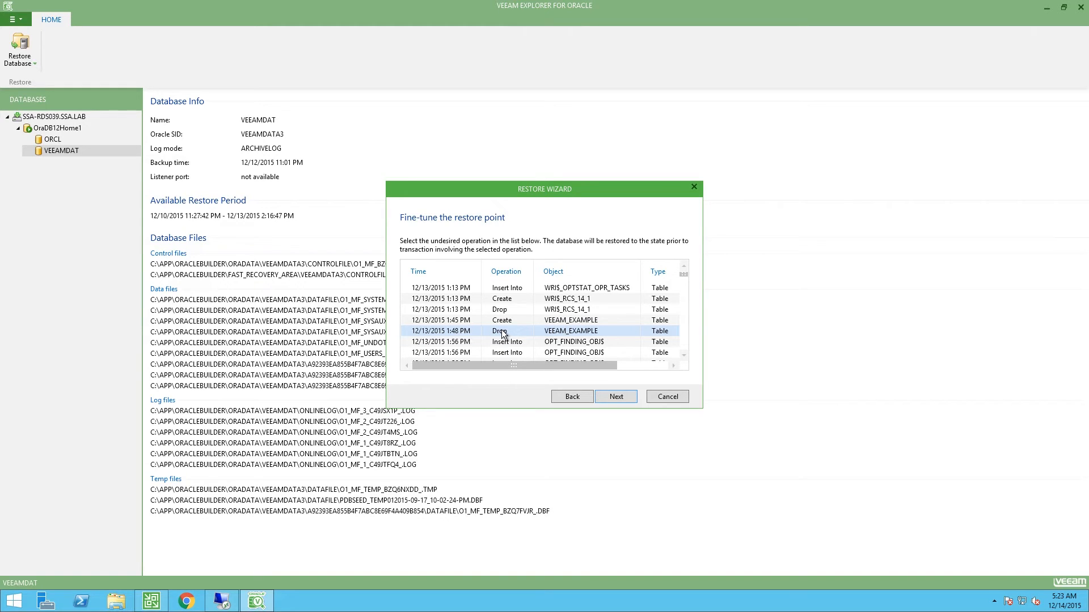
mouse_move(523, 333)
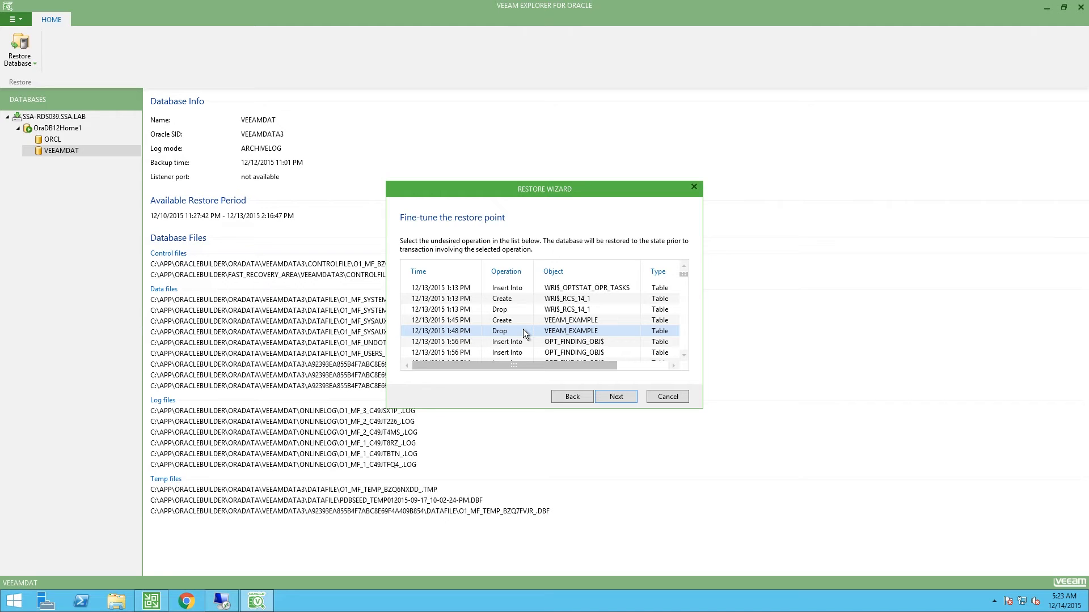
mouse_move(615, 397)
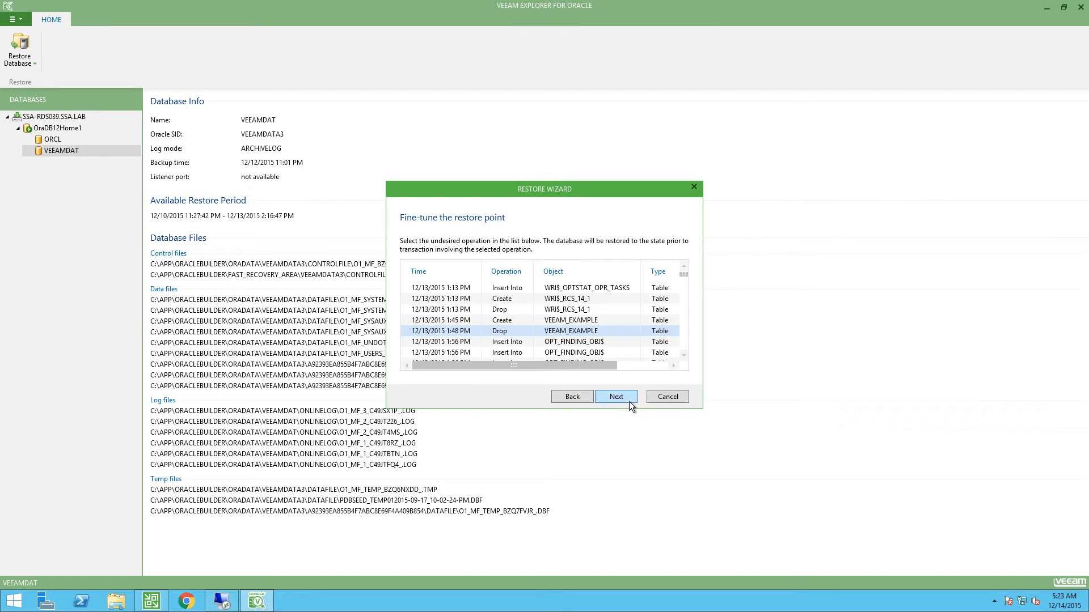
- Restore before the table drop, connecting to SSA-RDS039 as ssa-rds039\administrator with its password
left_click(615, 397)
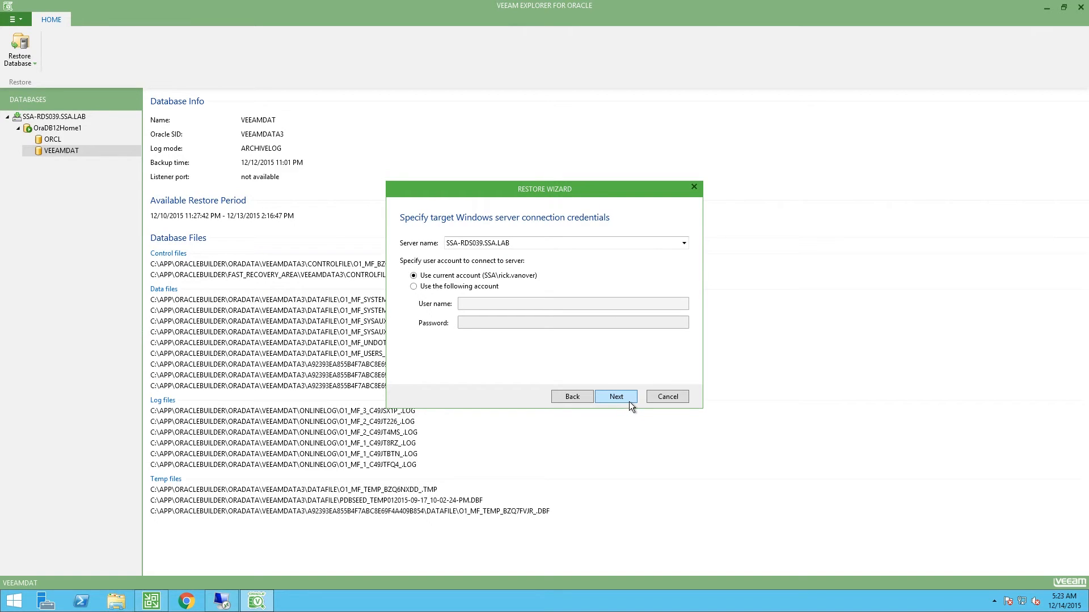
mouse_move(453, 286)
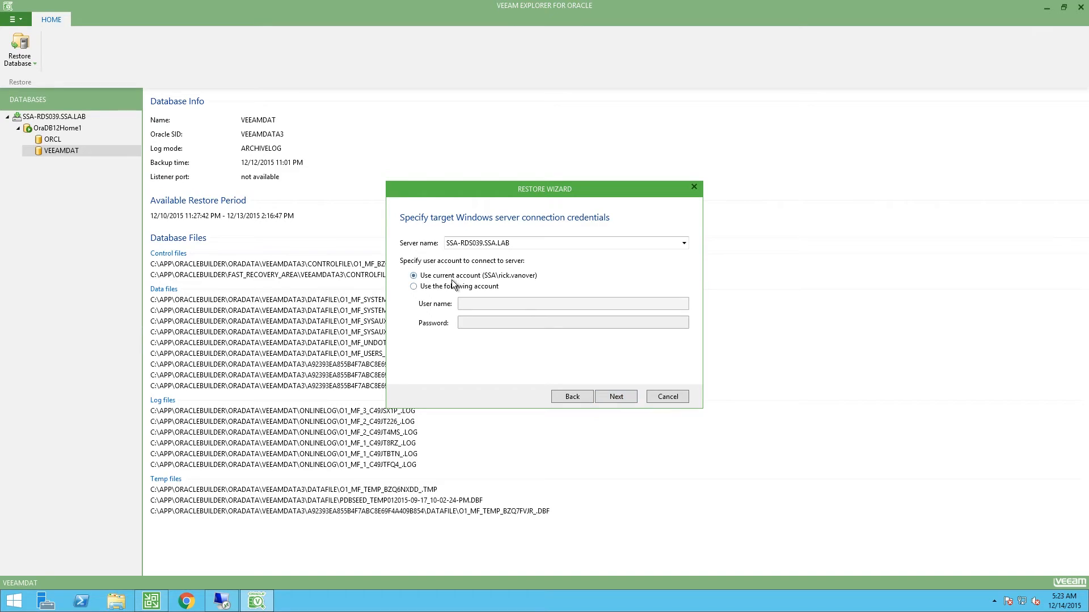
left_click(414, 286)
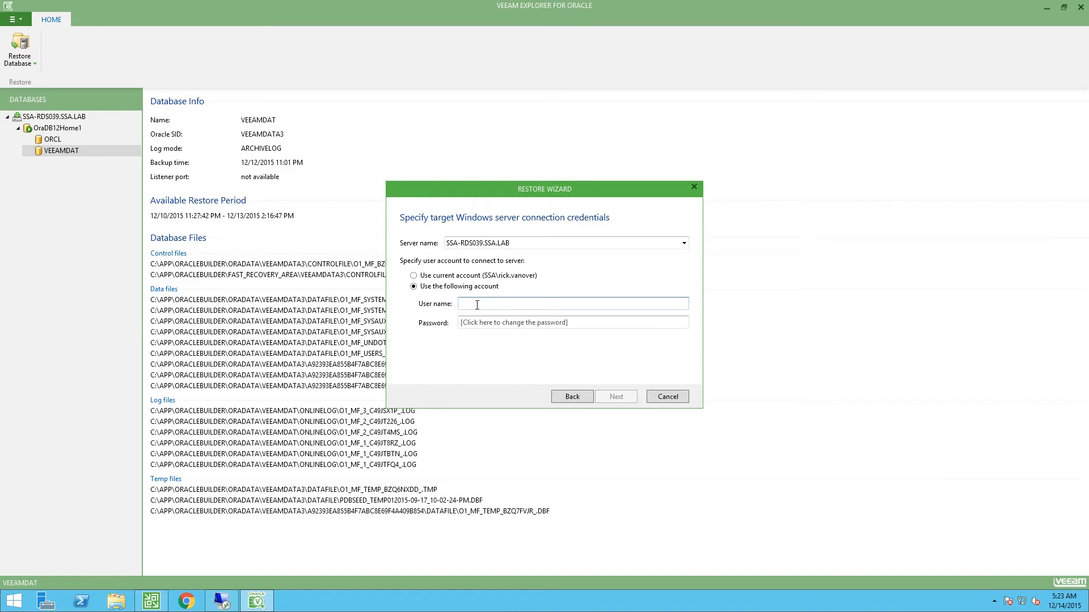
type("ssa-rds039\\administrator")
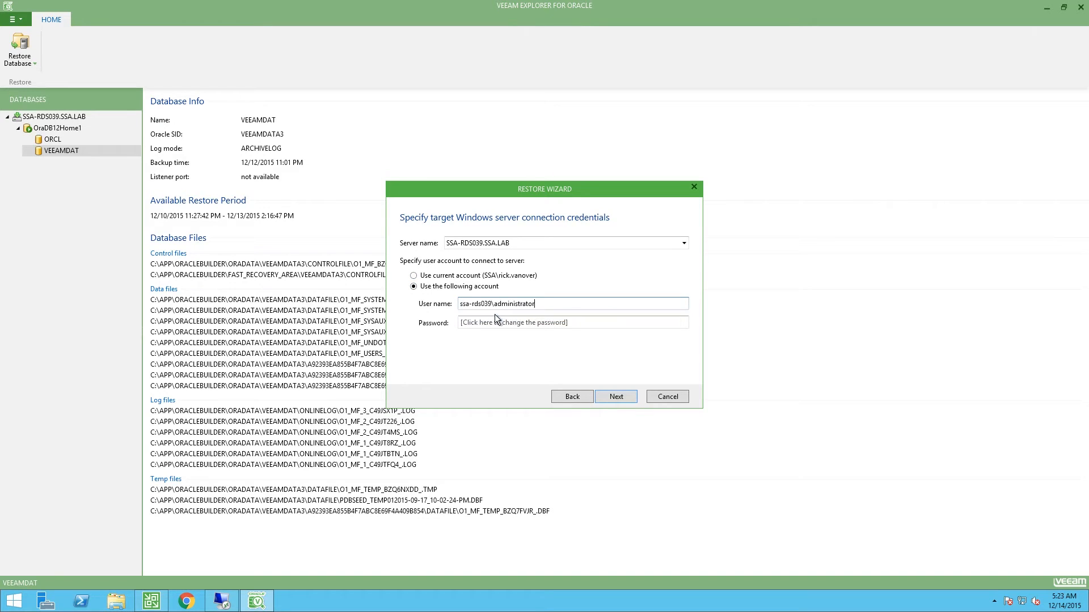
left_click(572, 321)
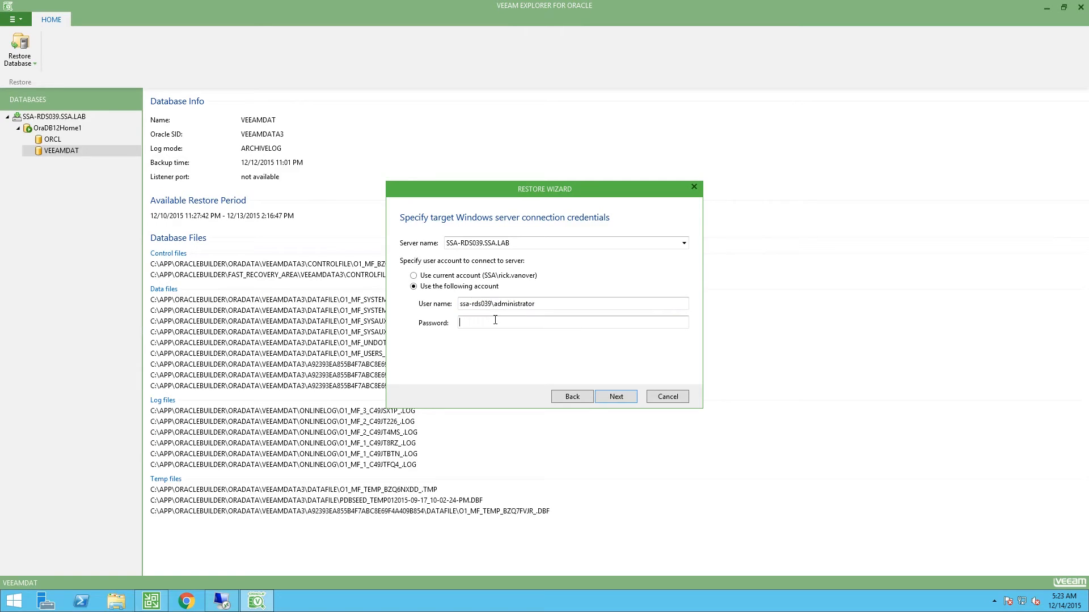
type("•••")
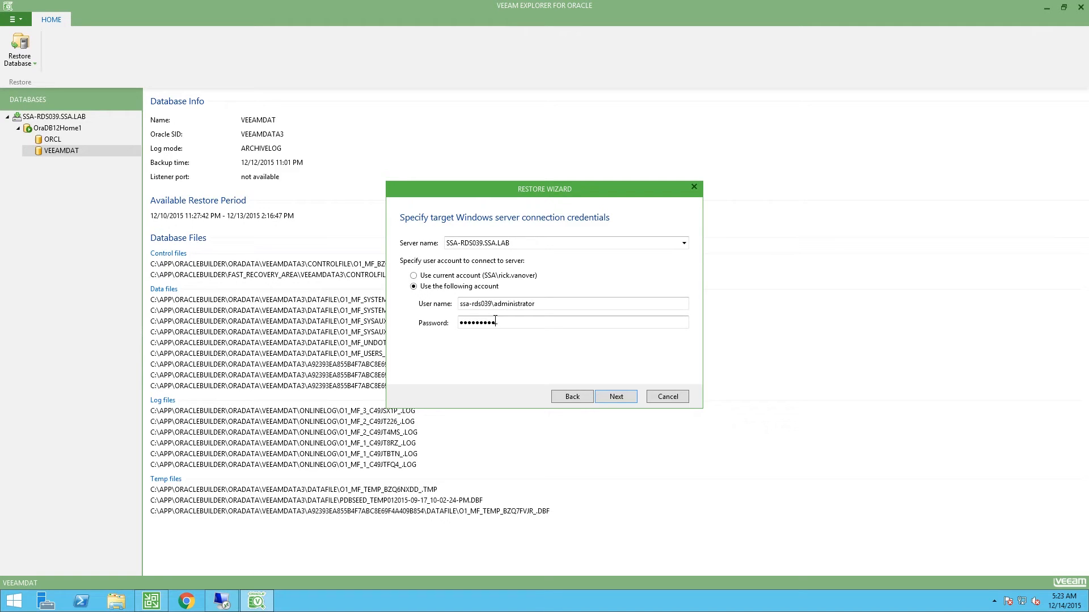
left_click(615, 395)
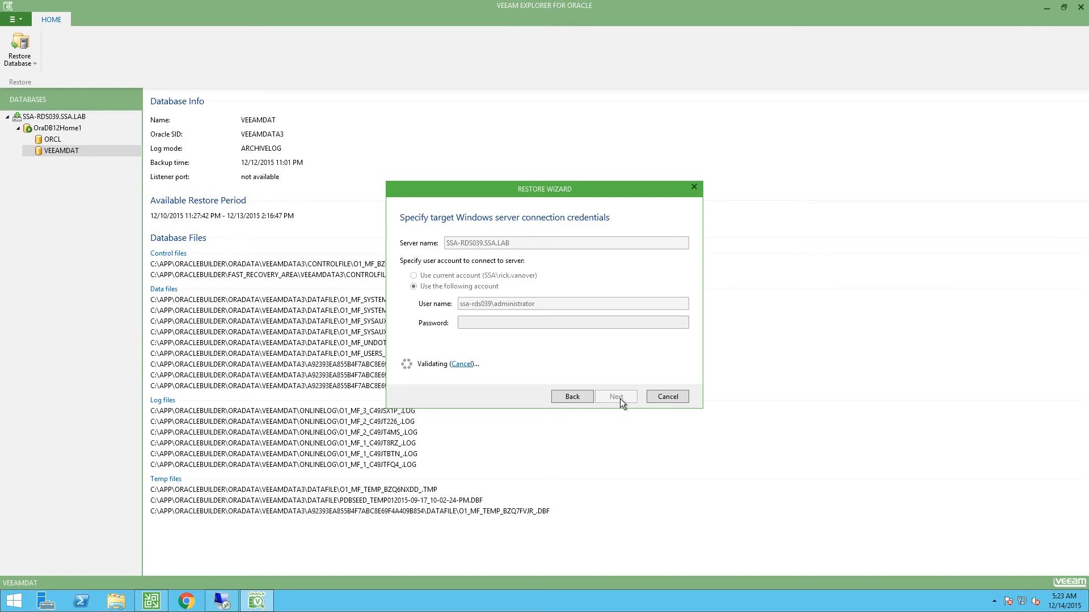
mouse_move(613, 405)
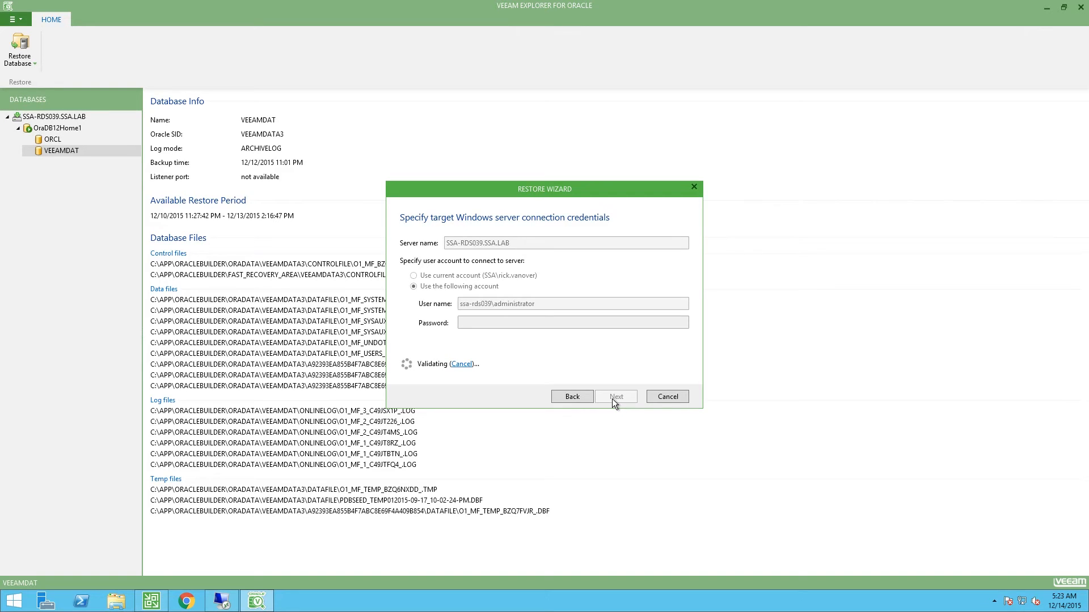
- Set Oracle settings to restore to an alternative location, keeping database VEEAMDAT and SID VEEAMDATA3
left_click(615, 397)
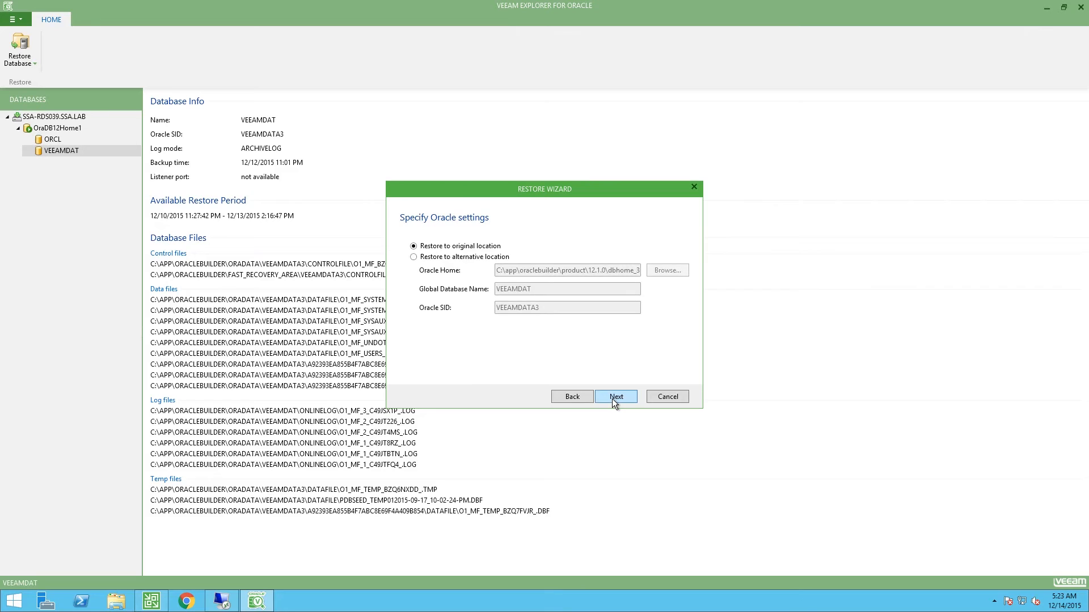
mouse_move(498, 259)
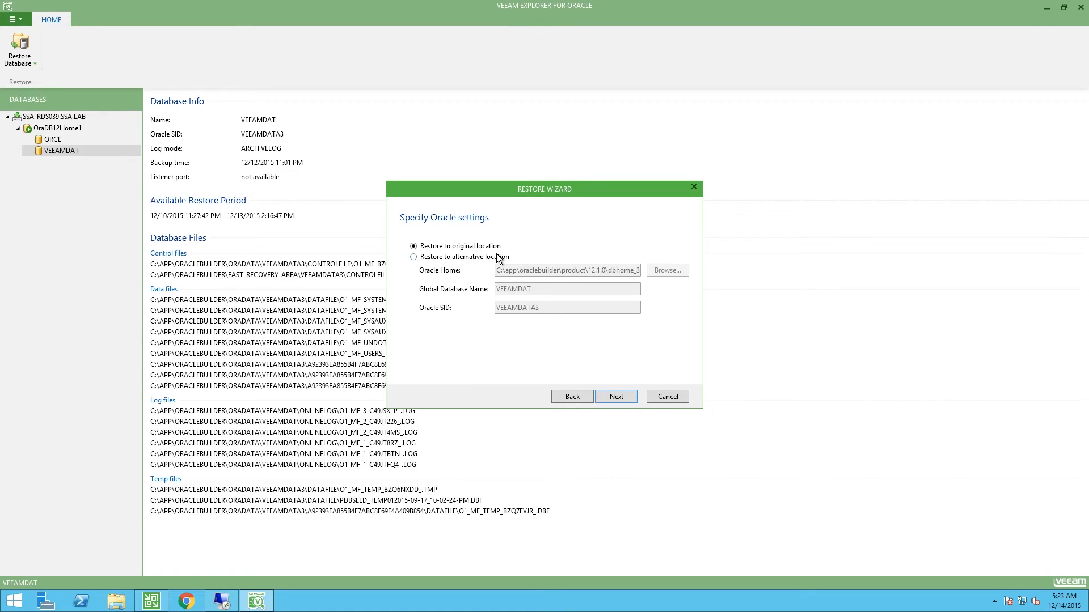
left_click(414, 256)
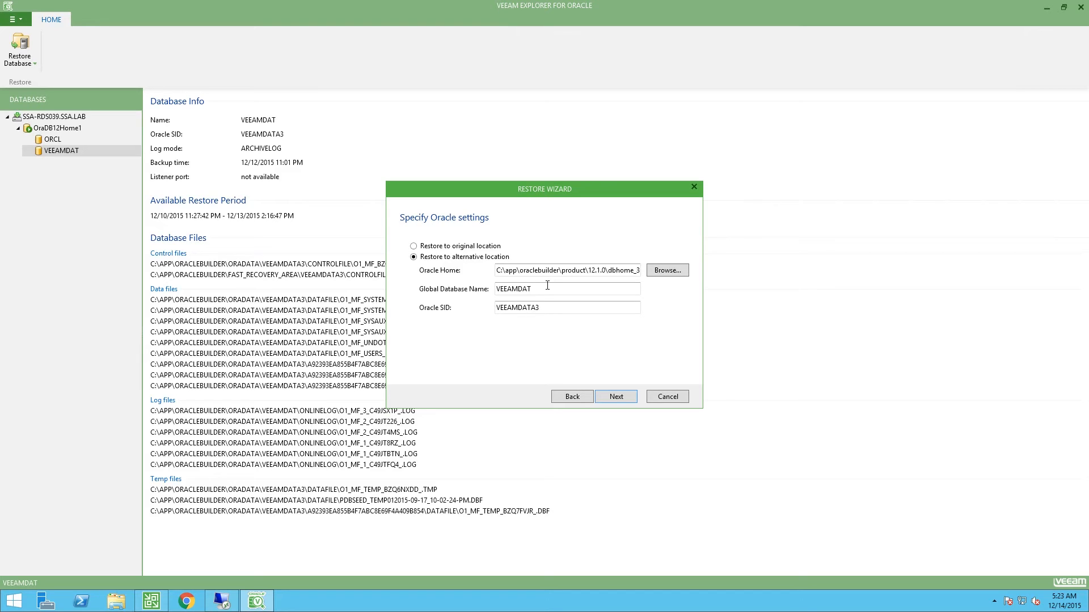
mouse_move(486, 248)
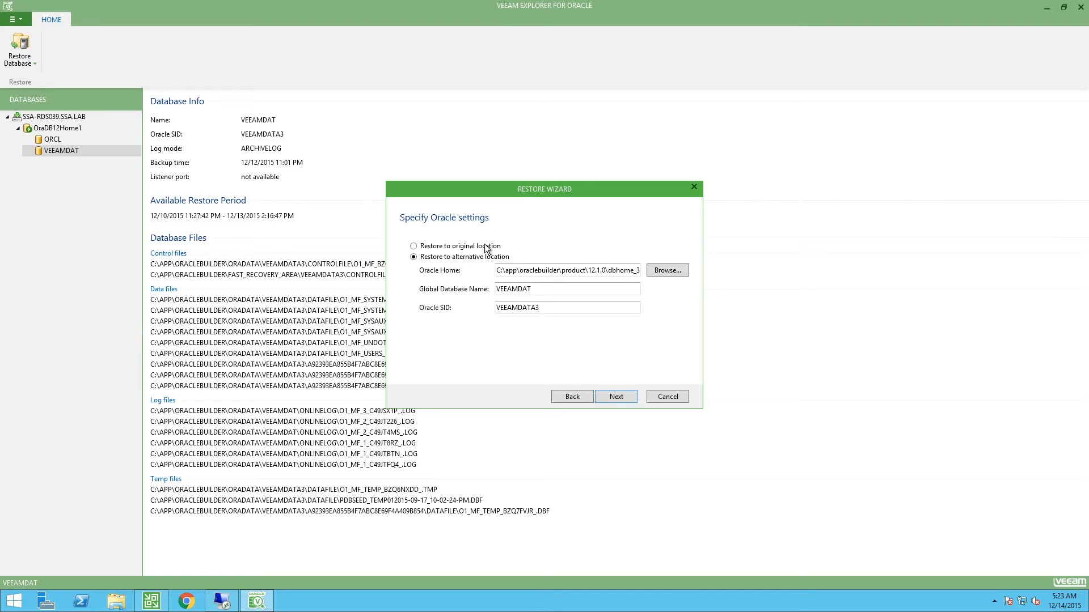
- Supply the Oracle Home user password so the wizard reaches VEEAMDAT's file locations
left_click(615, 395)
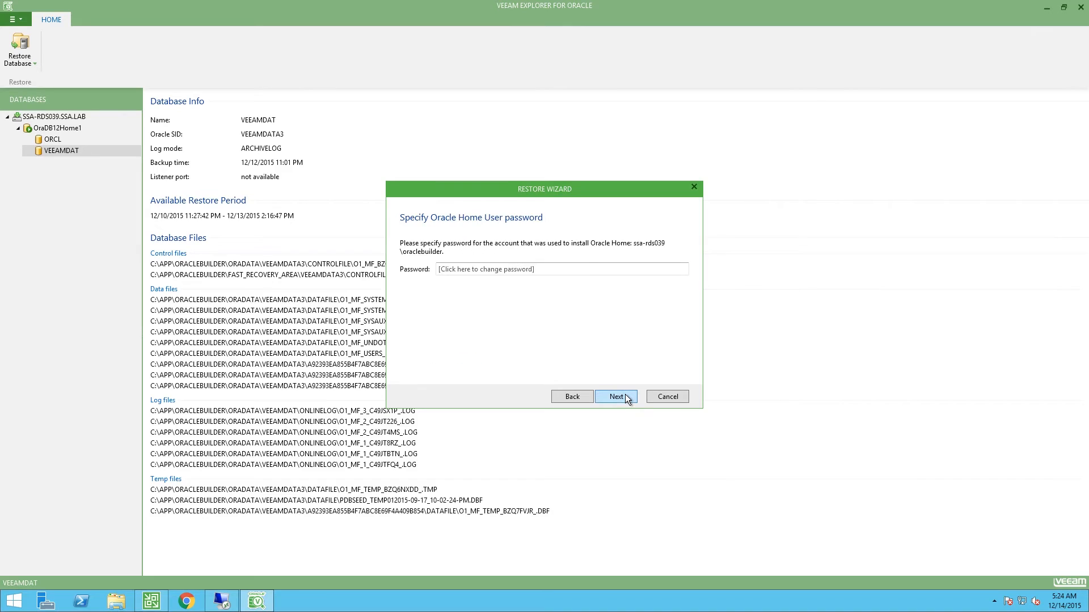
mouse_move(617, 262)
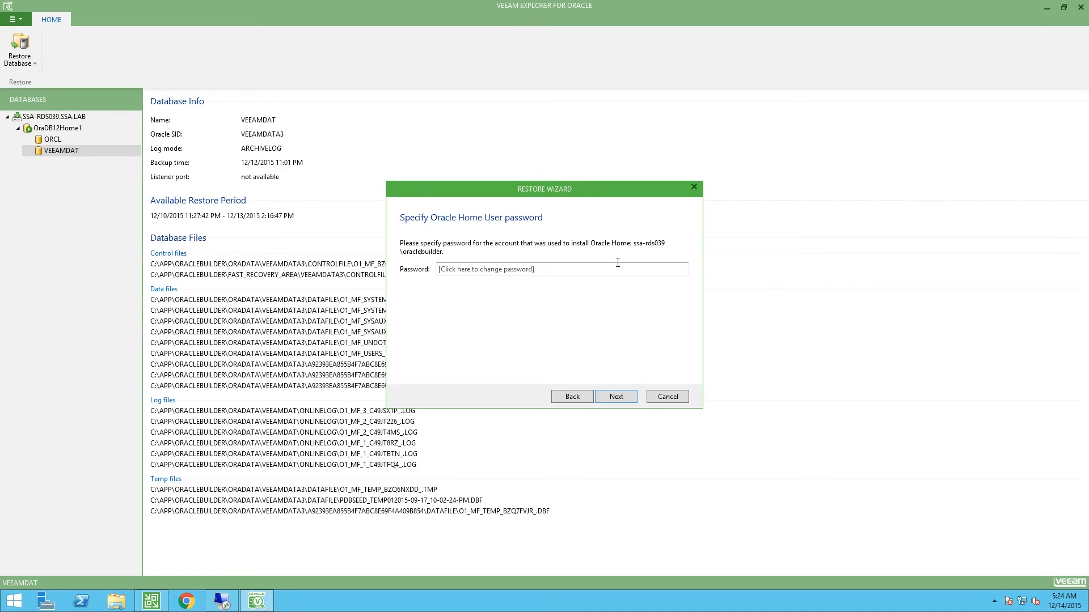
left_click(560, 270)
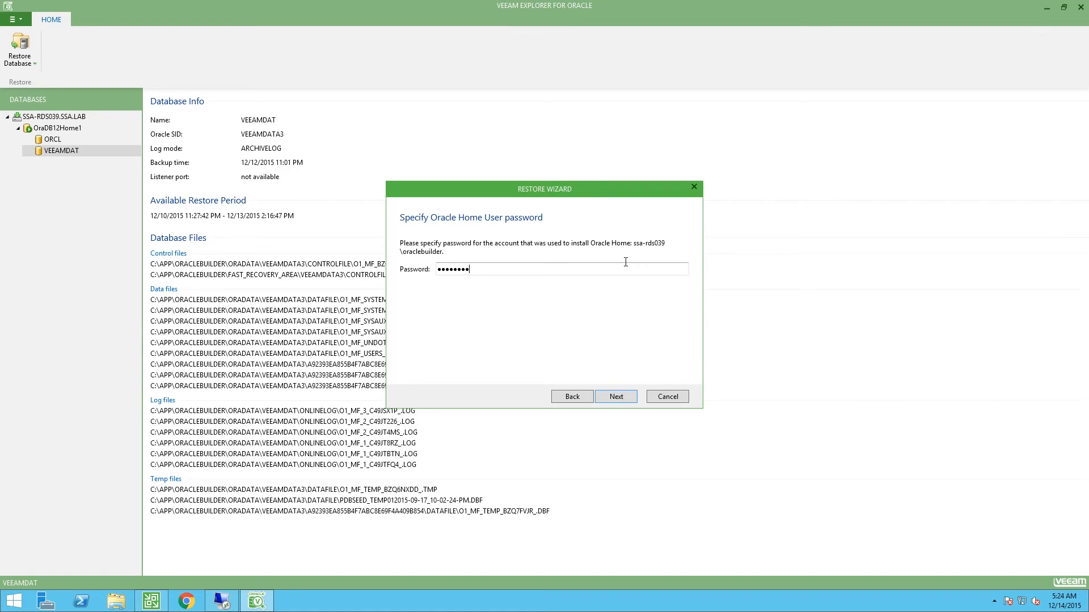
left_click(615, 396)
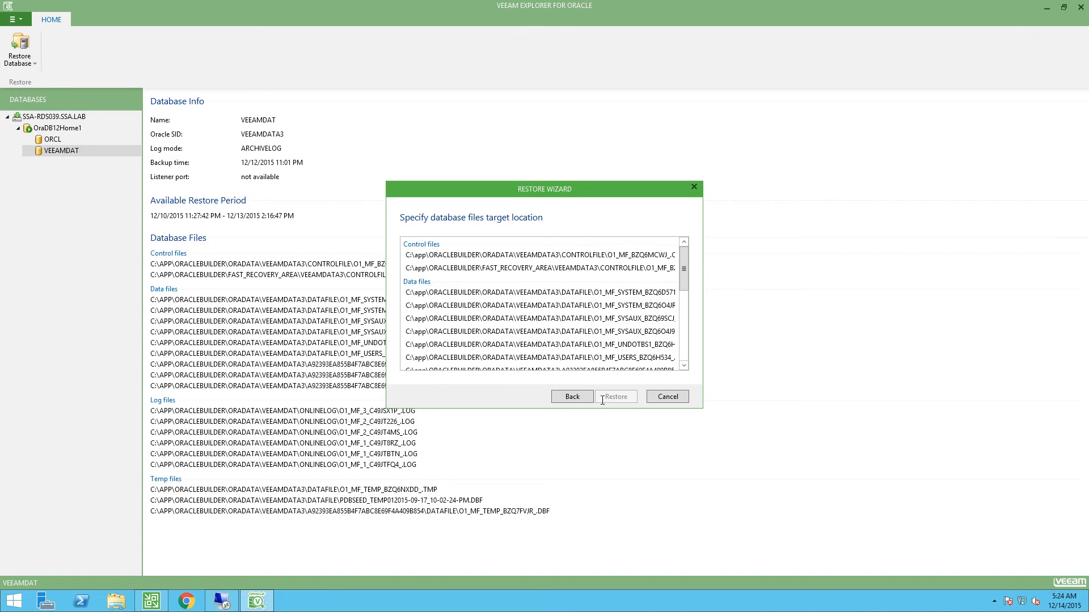
mouse_move(615, 397)
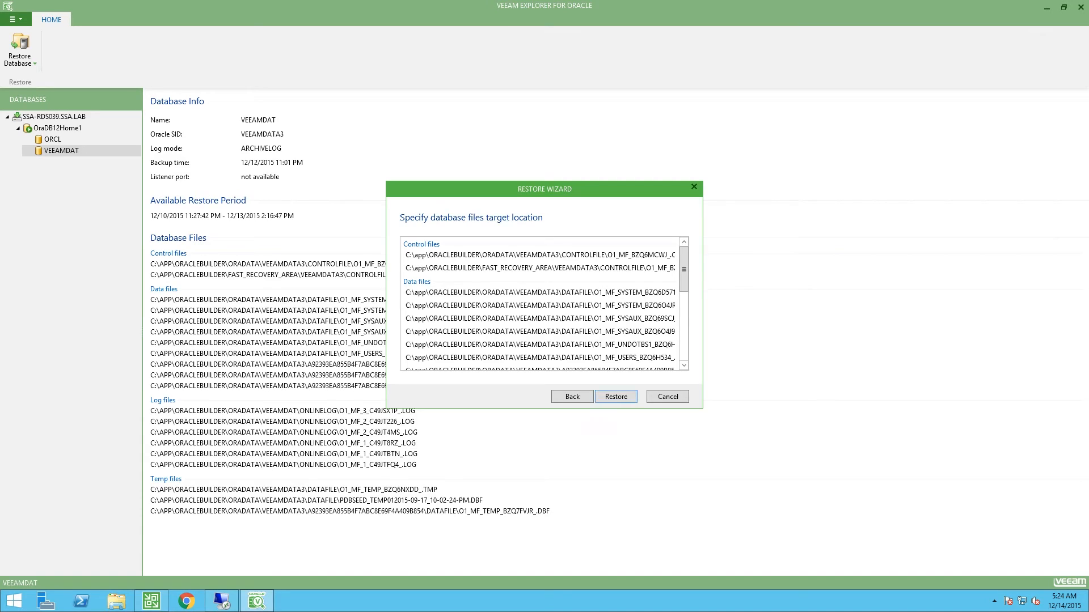
mouse_move(524, 299)
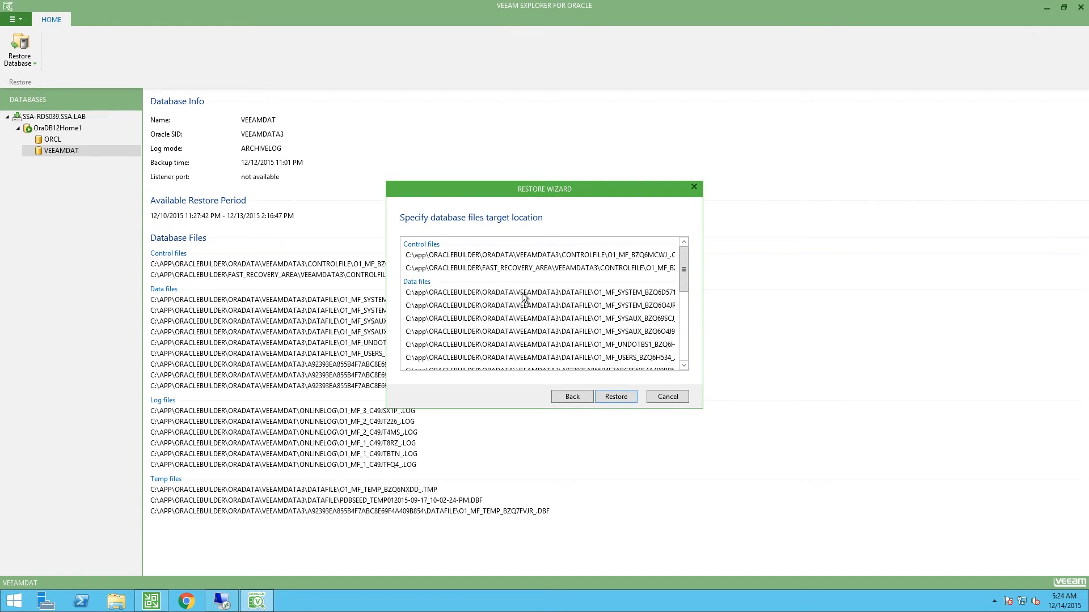
mouse_move(599, 280)
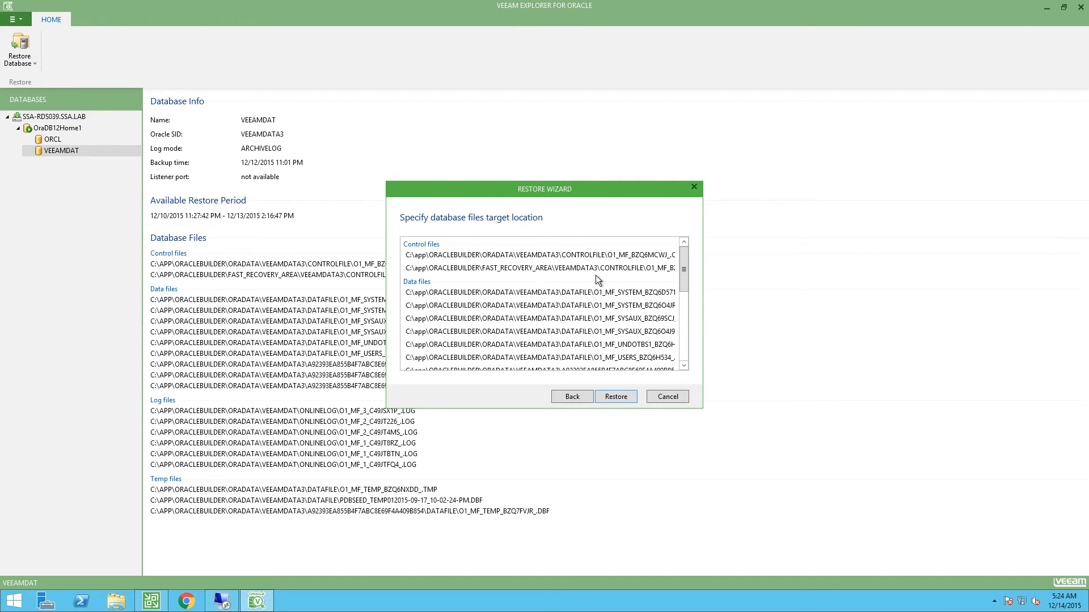
mouse_move(647, 267)
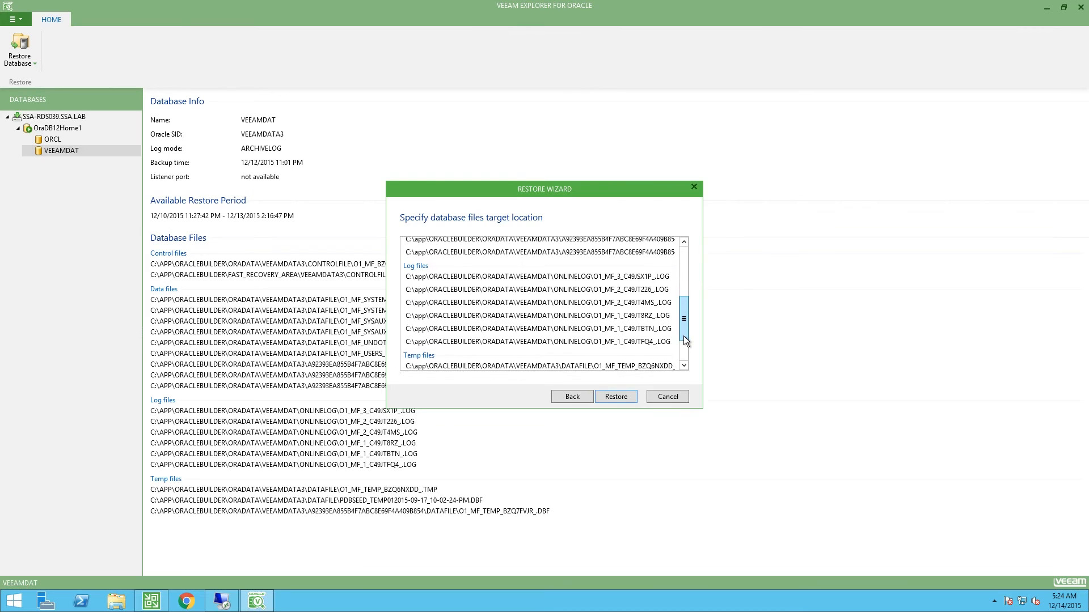
scroll("down", 3)
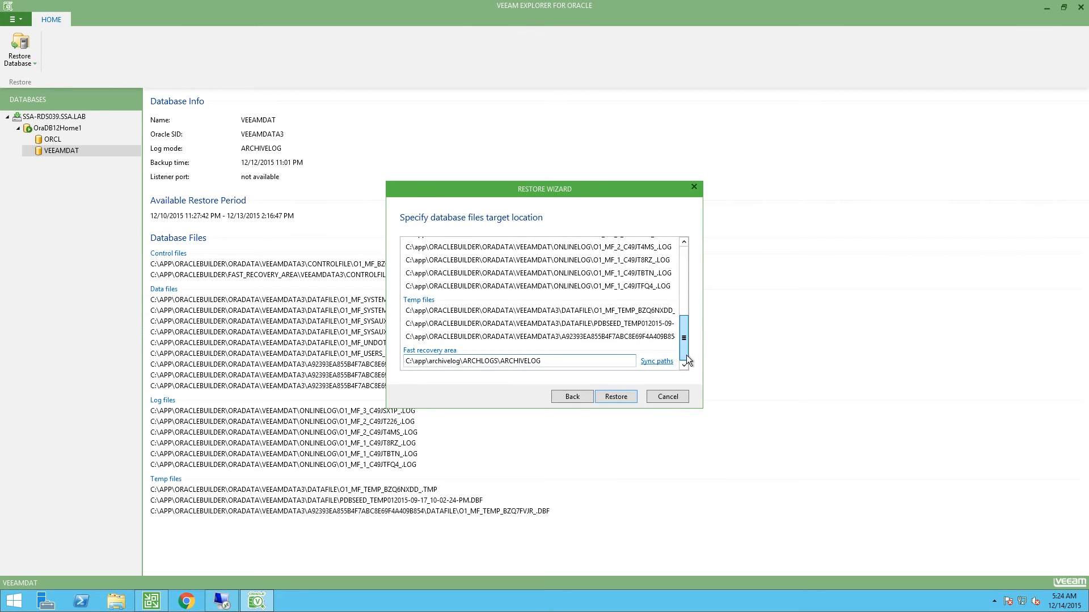
scroll("up", 3)
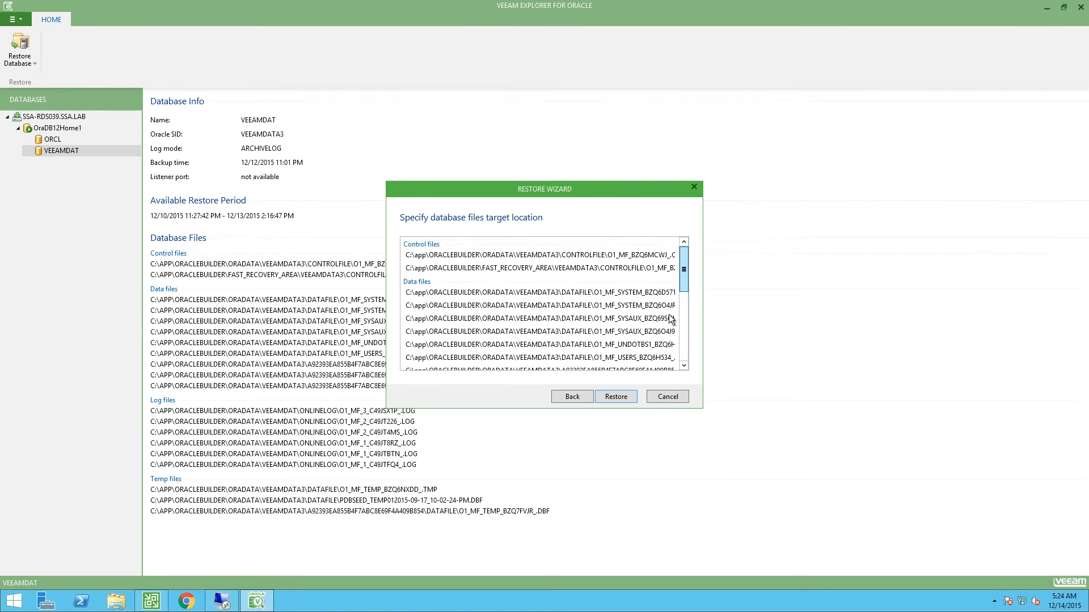
- Run the VEEAMDAT restore and acknowledge the 'Restoration successfully completed' message
left_click(614, 396)
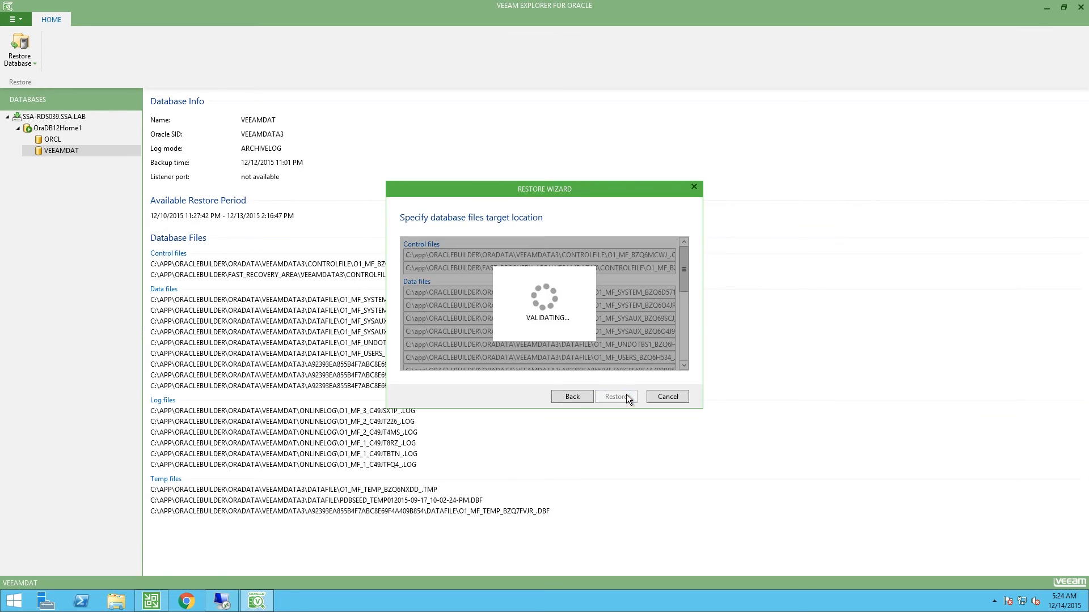
mouse_move(632, 398)
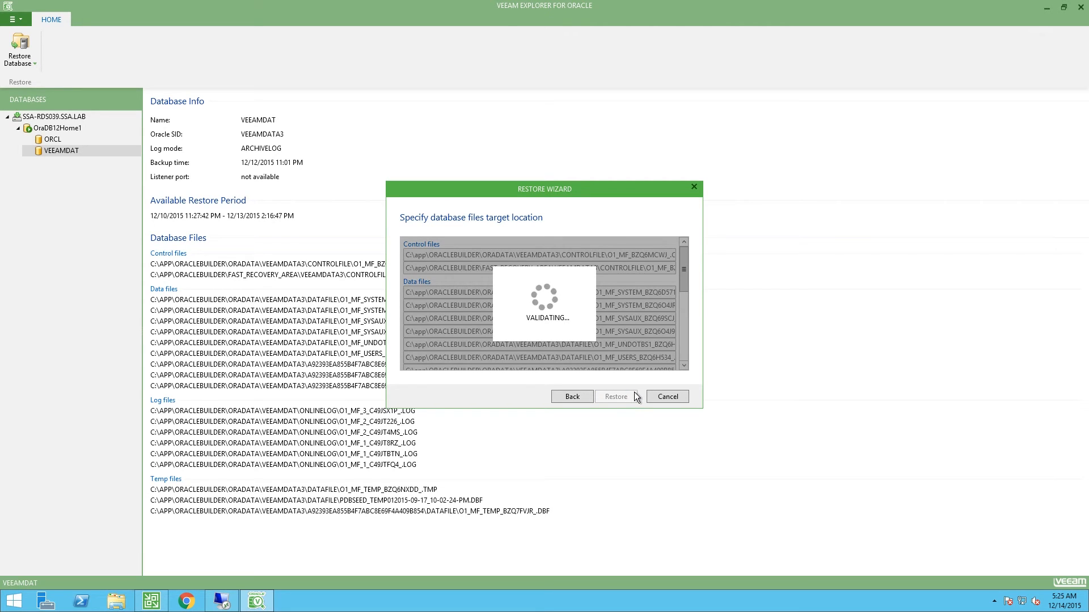
left_click(615, 397)
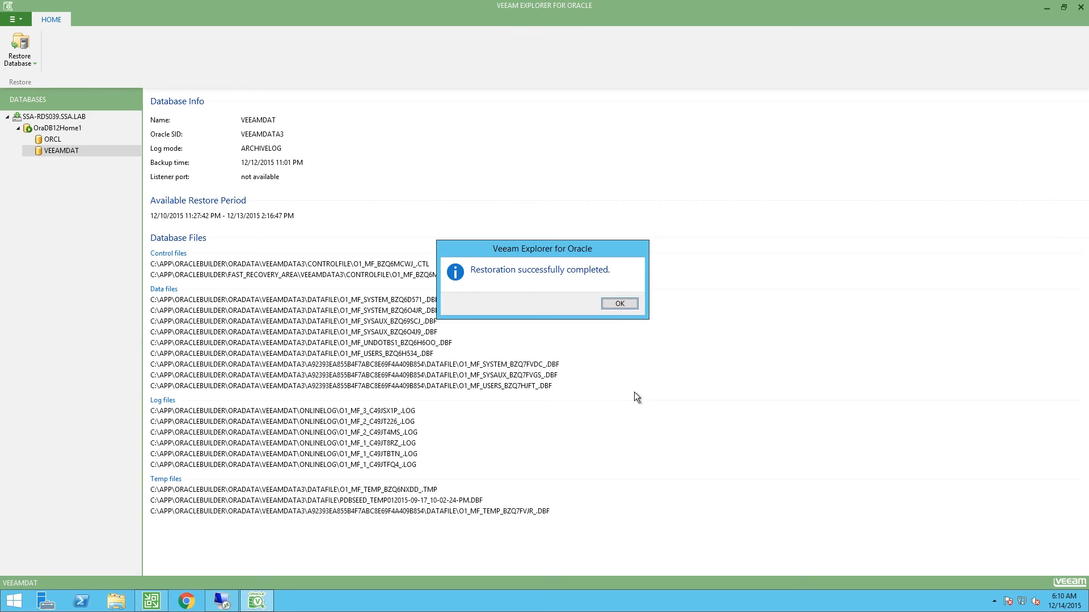
left_click(618, 304)
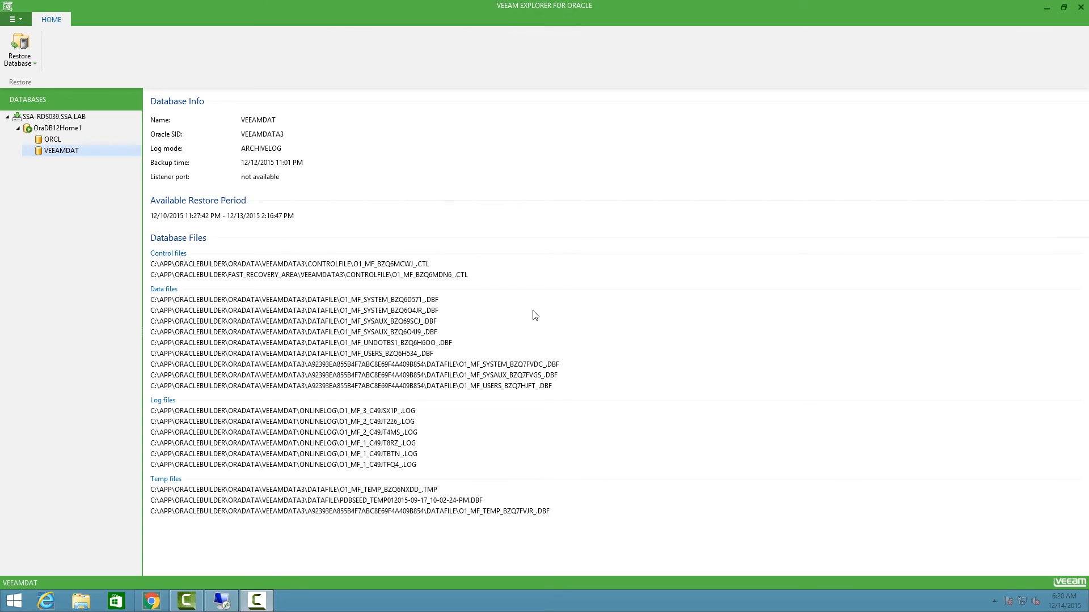
mouse_move(248, 599)
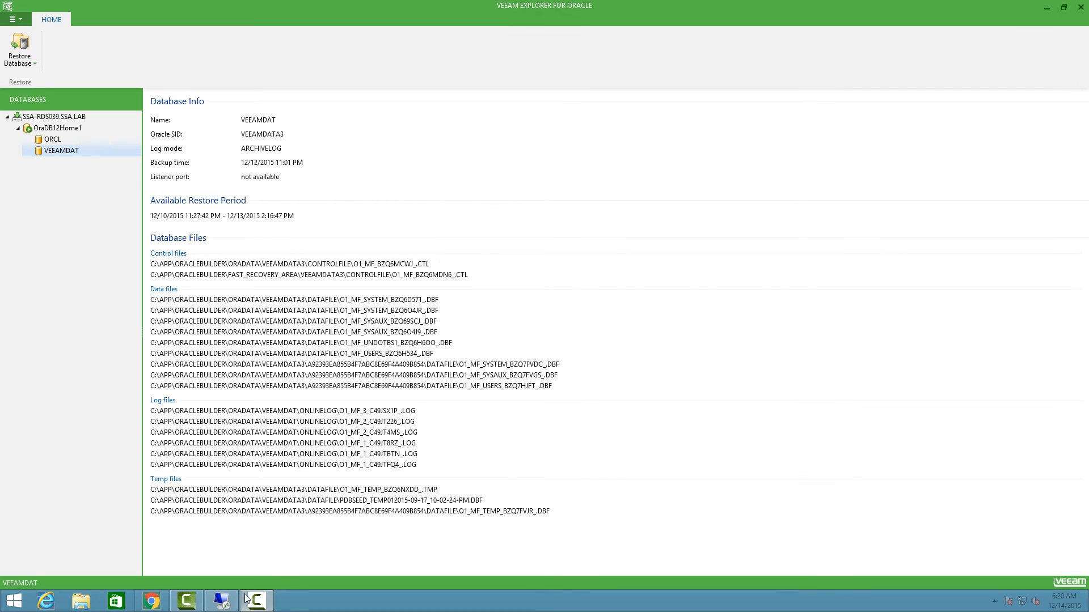
mouse_move(223, 600)
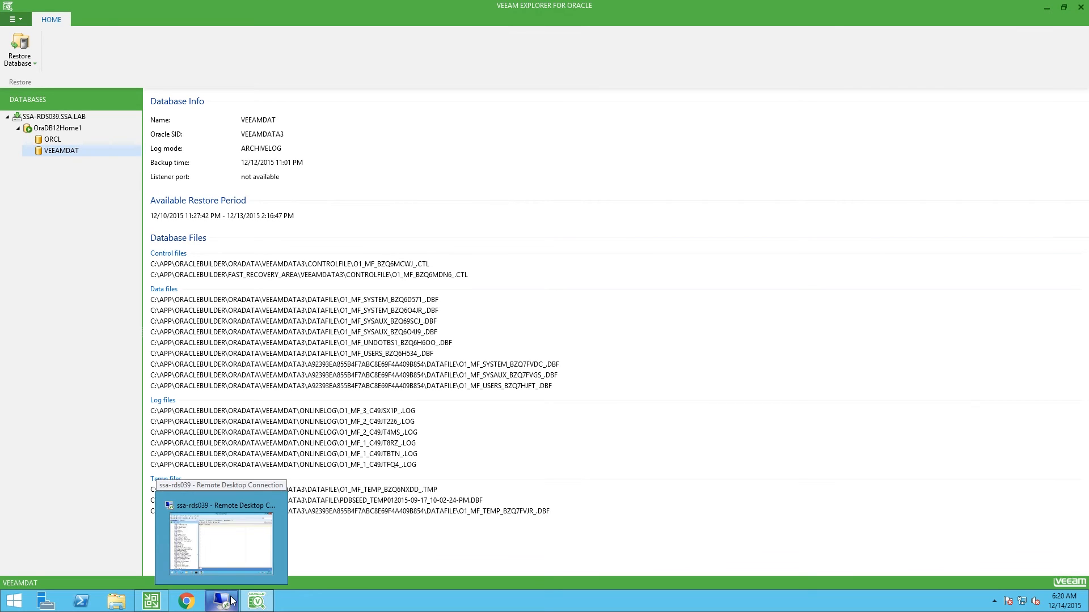
- Bring the Remote Desktop session with Oracle SQL Developer to the front
left_click(221, 543)
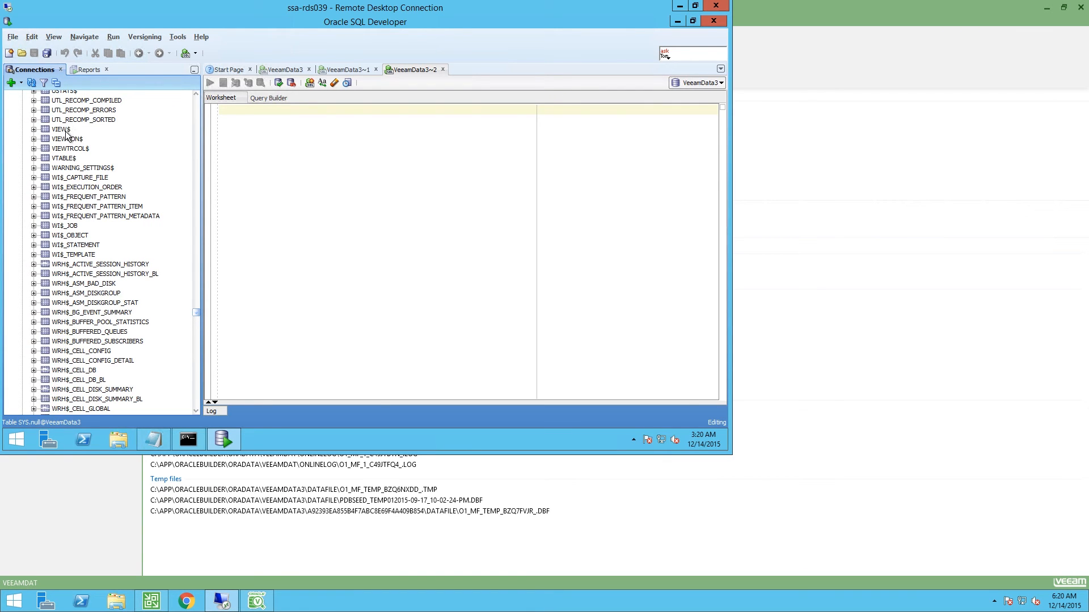
mouse_move(75, 164)
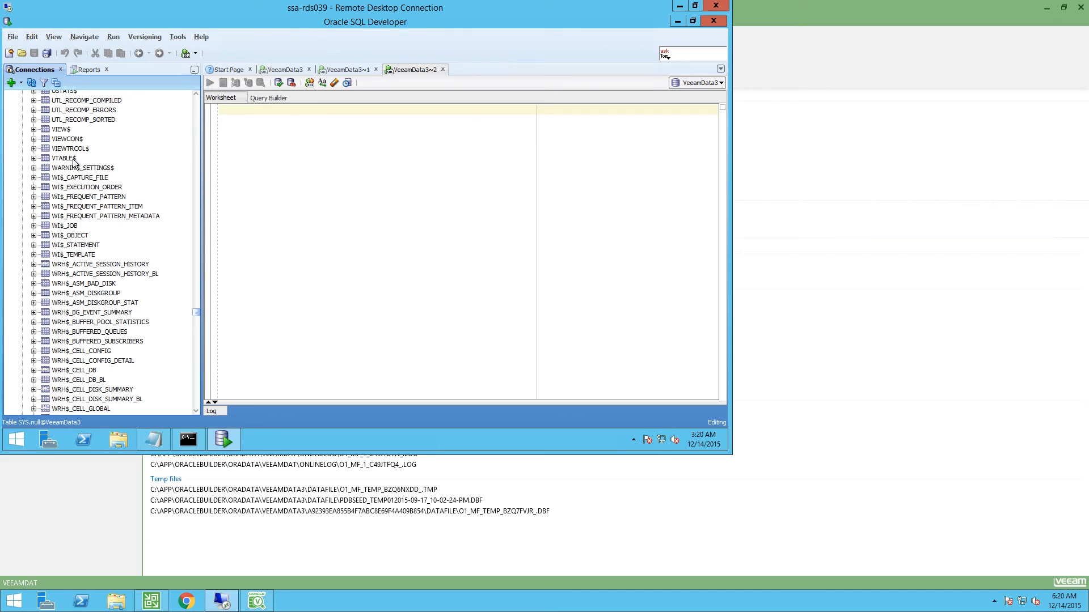
mouse_move(66, 139)
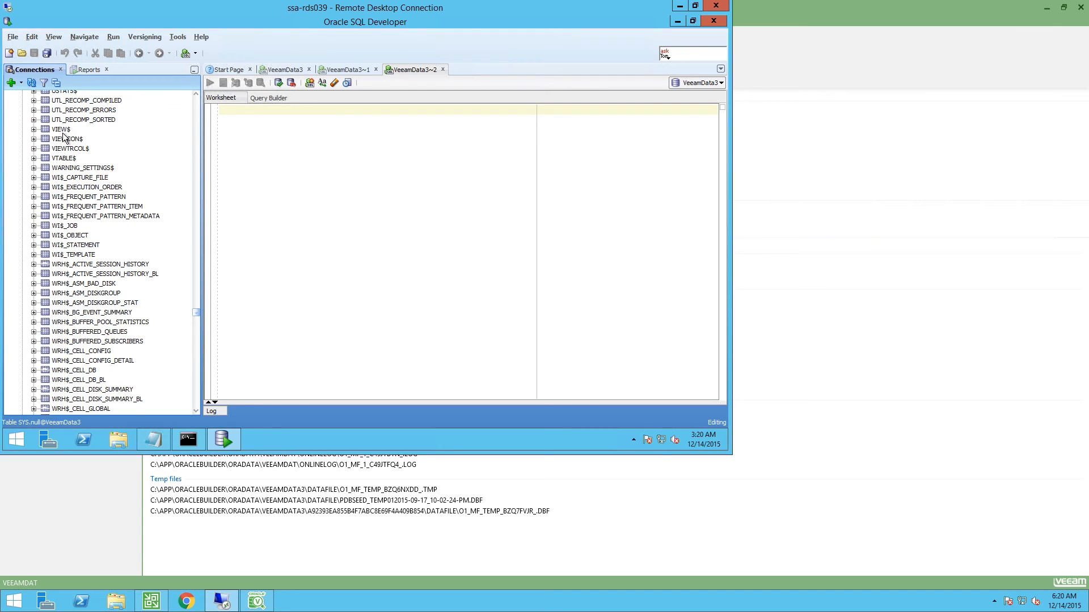
mouse_move(64, 159)
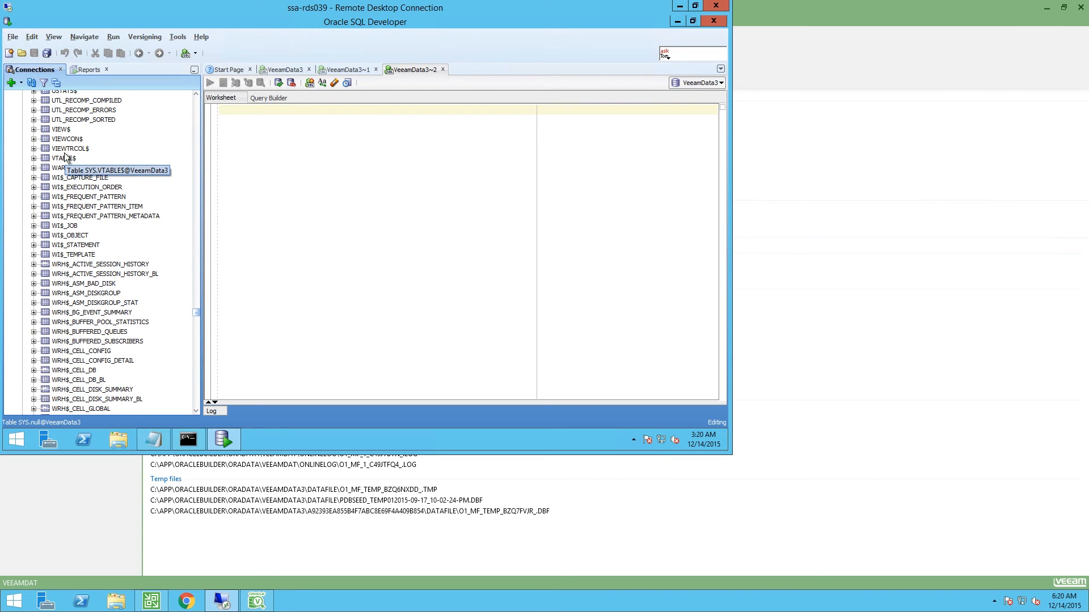
mouse_move(197, 318)
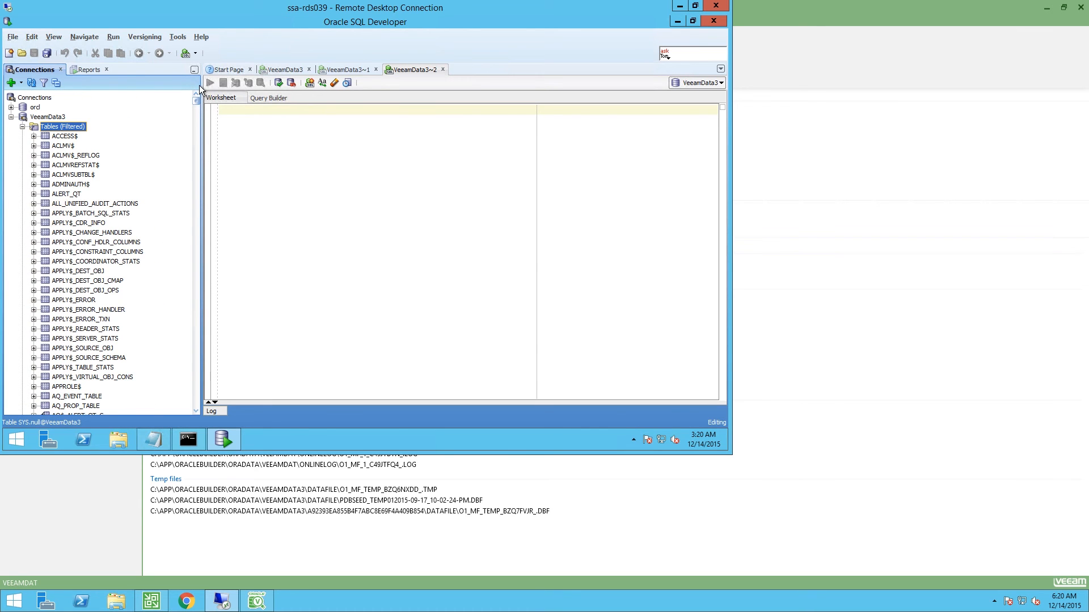
- Reconnect the VeeamData3 connection and expand its Tables node
right_click(48, 115)
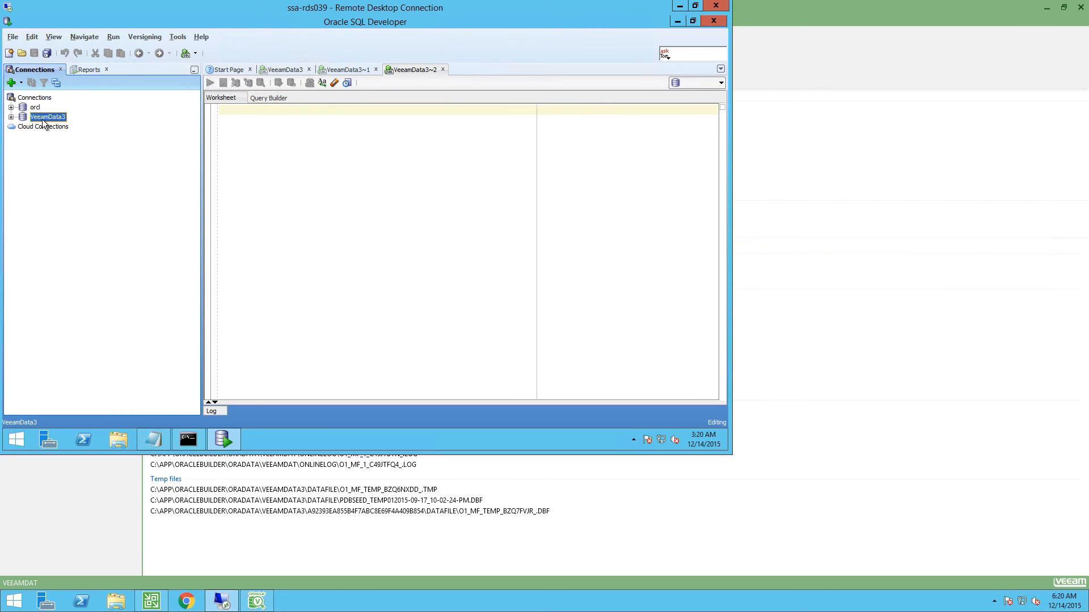
right_click(48, 117)
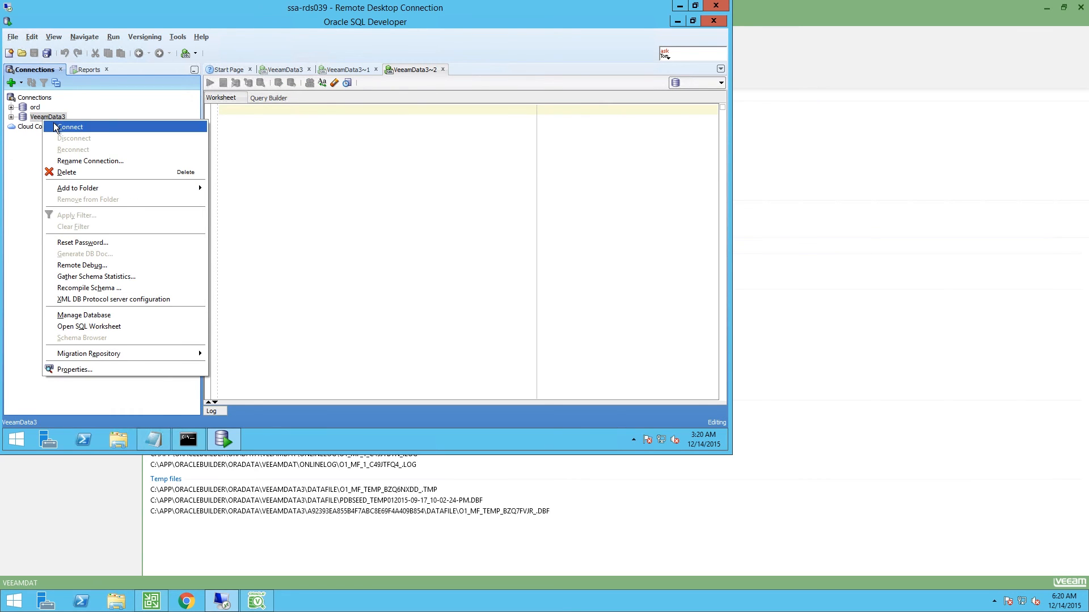
left_click(69, 125)
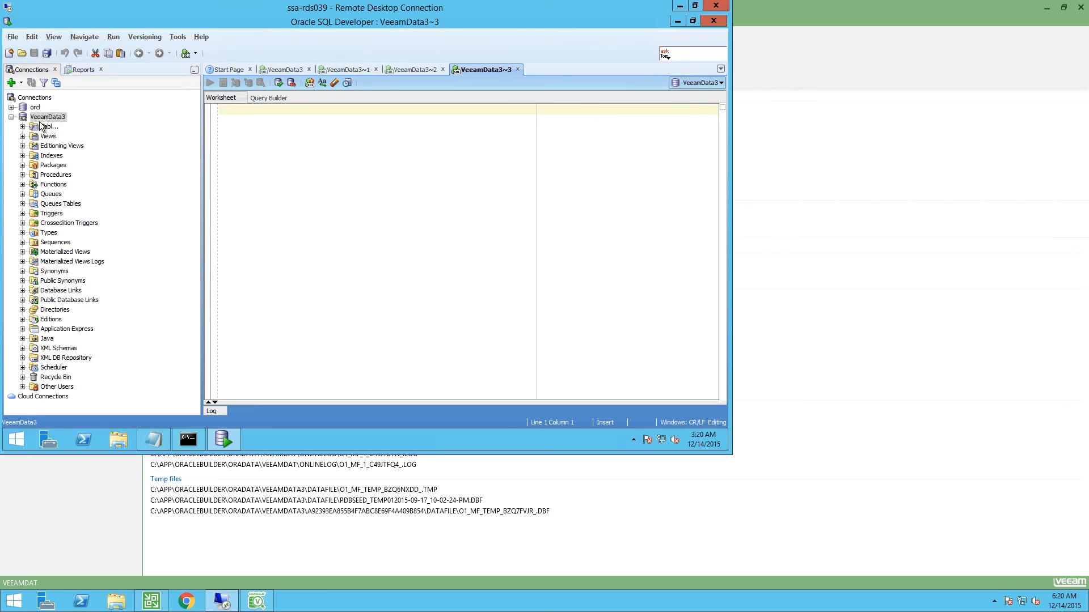
left_click(49, 126)
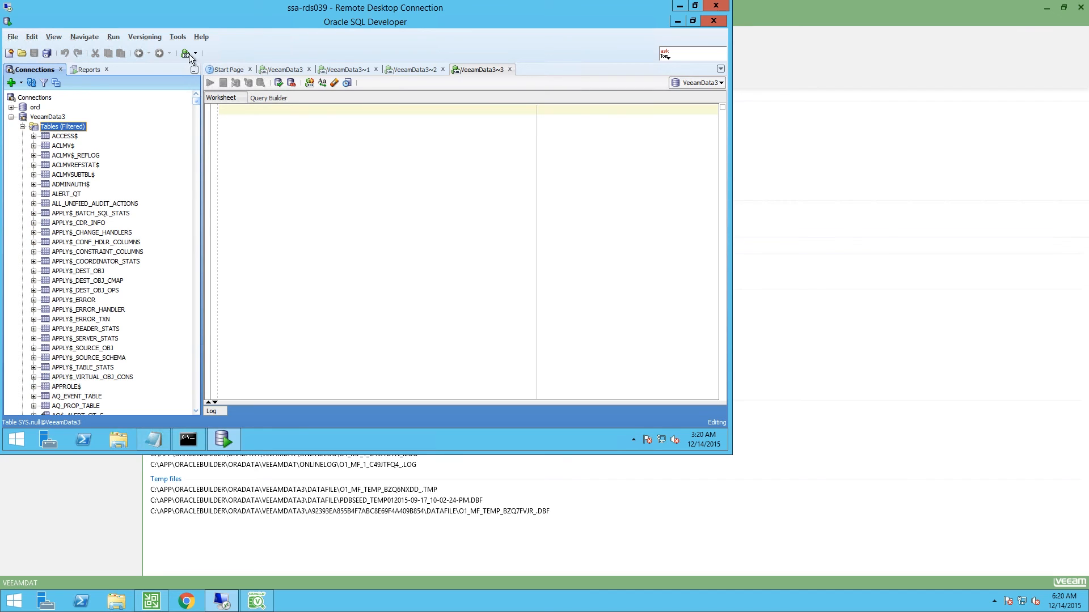
- Scroll the Tables list until VEEAM_EXAMPLE is visible again
scroll("down", 3)
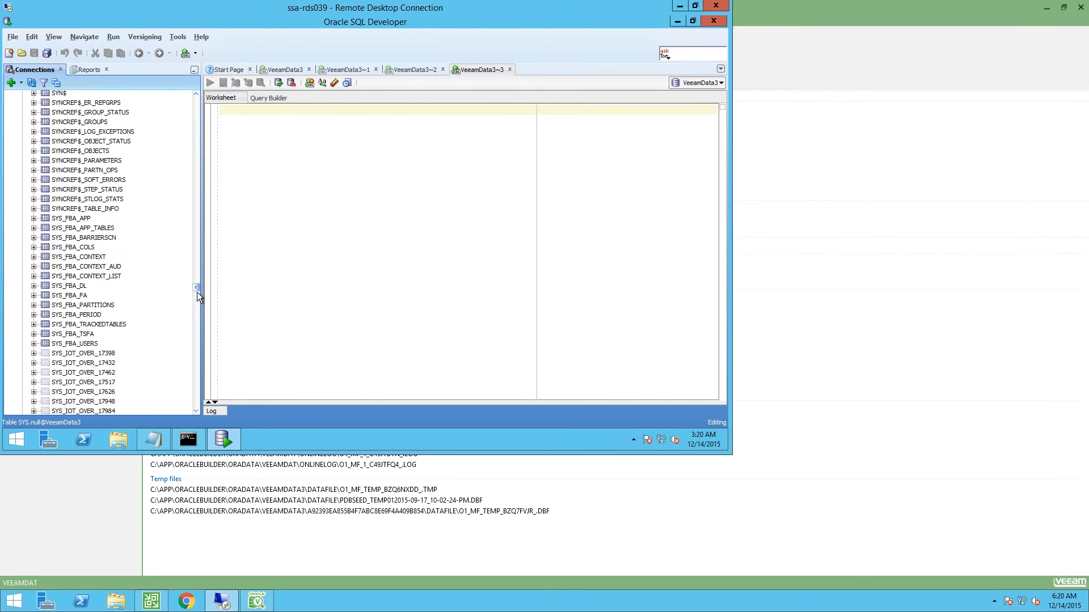
scroll("down", 3)
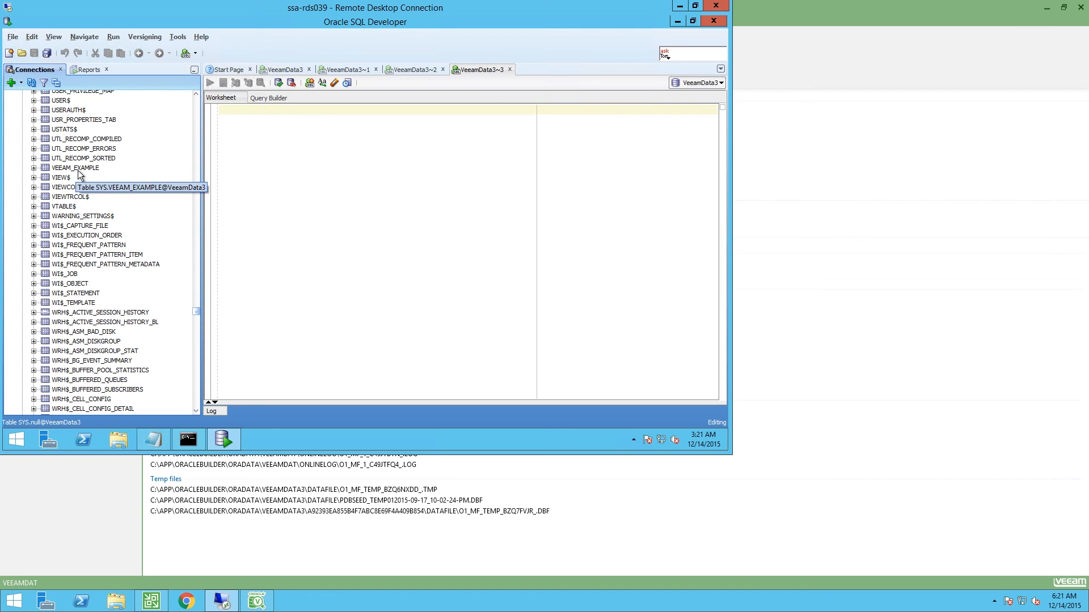
mouse_move(78, 178)
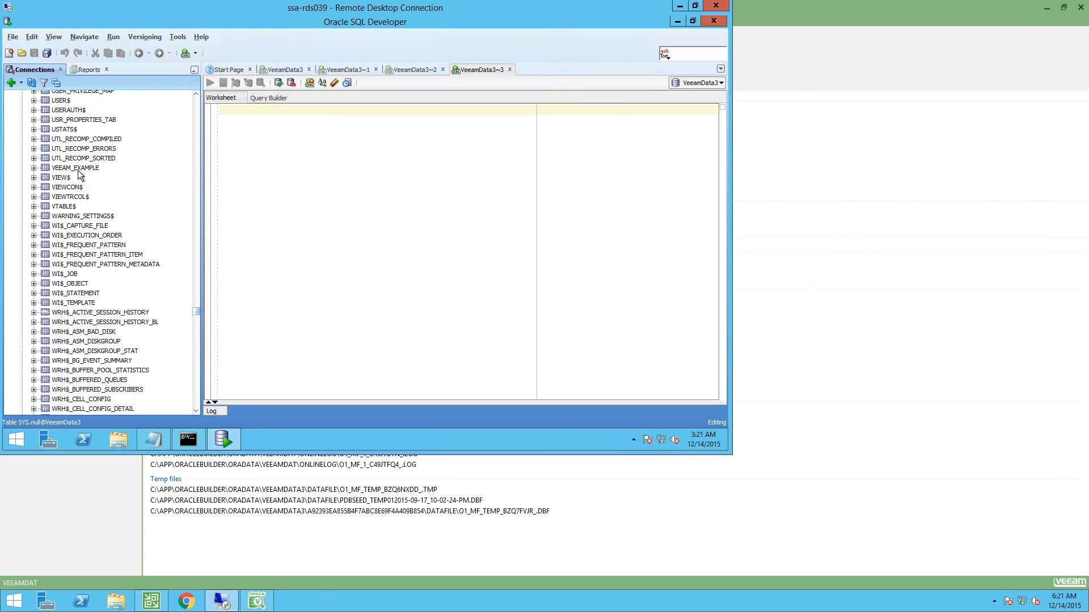